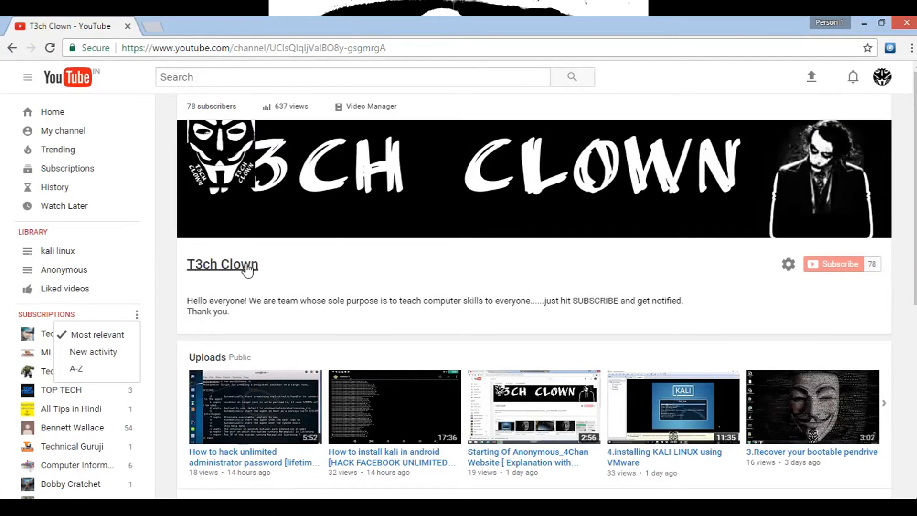
mouse_move(801, 267)
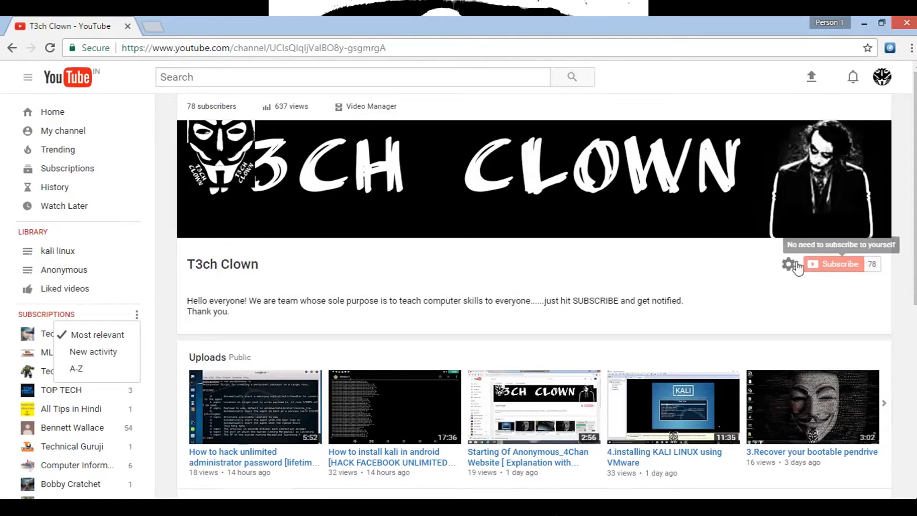
mouse_move(814, 269)
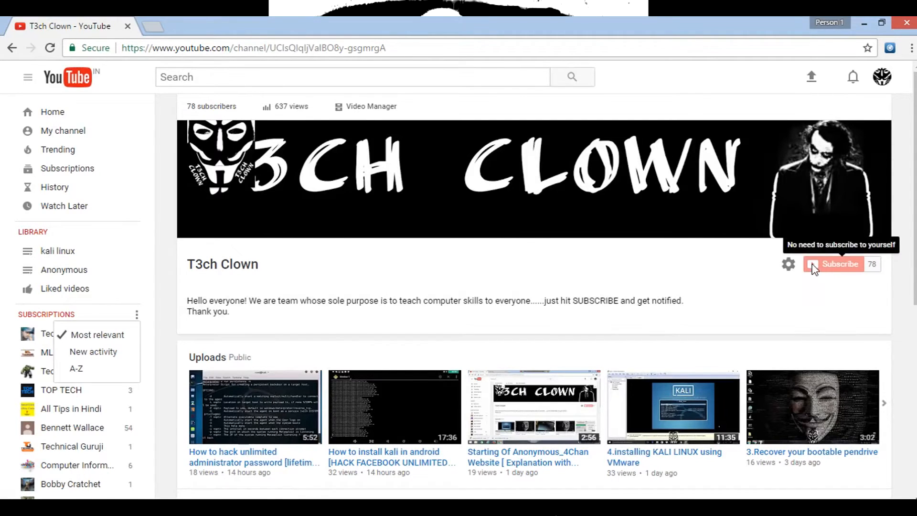
mouse_move(824, 275)
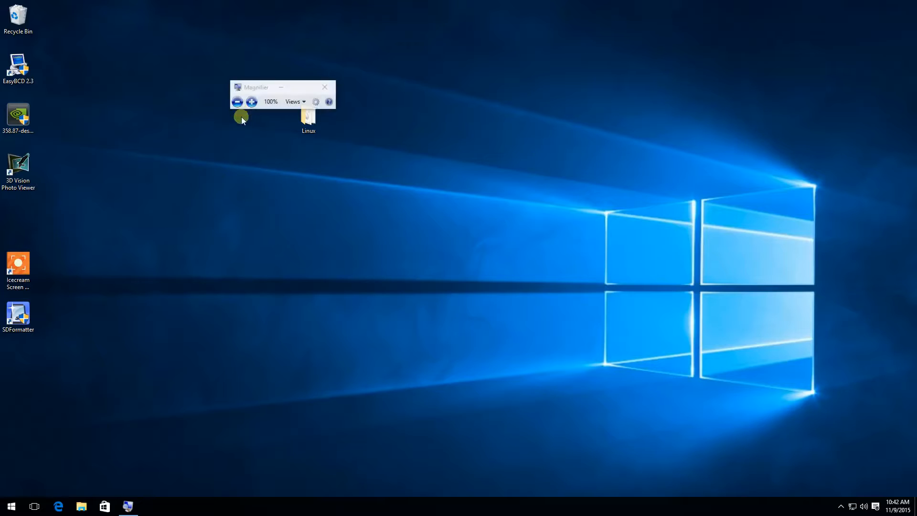
Review the Kali disc image and Win32DiskImager shortcut in the Linux folder, then go to This PC
left_click(252, 101)
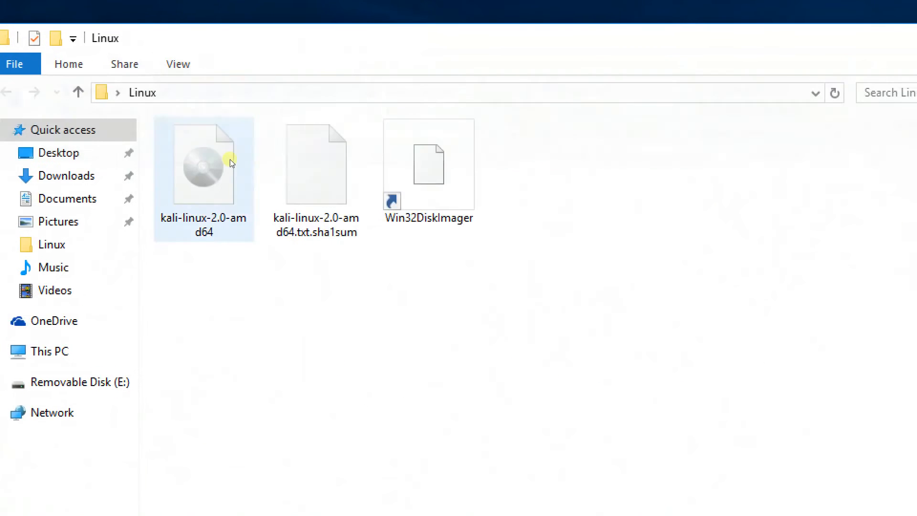
left_click(428, 163)
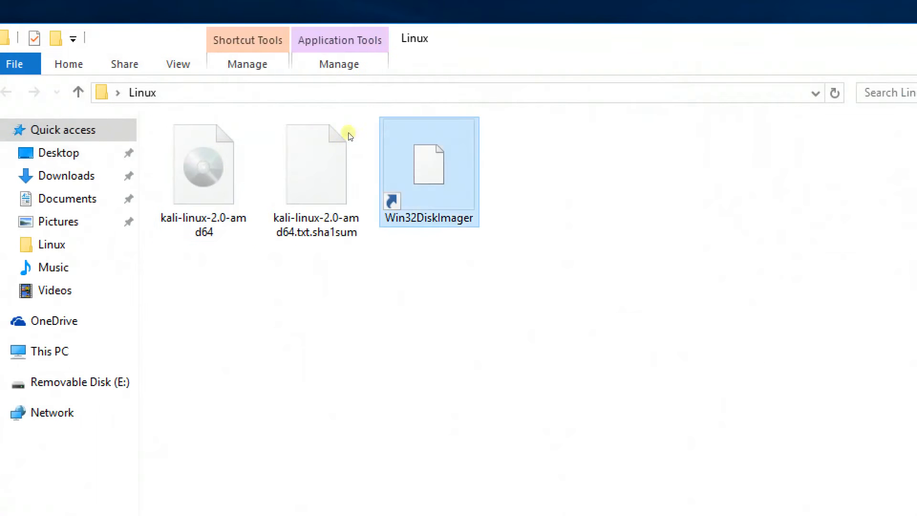
left_click(316, 163)
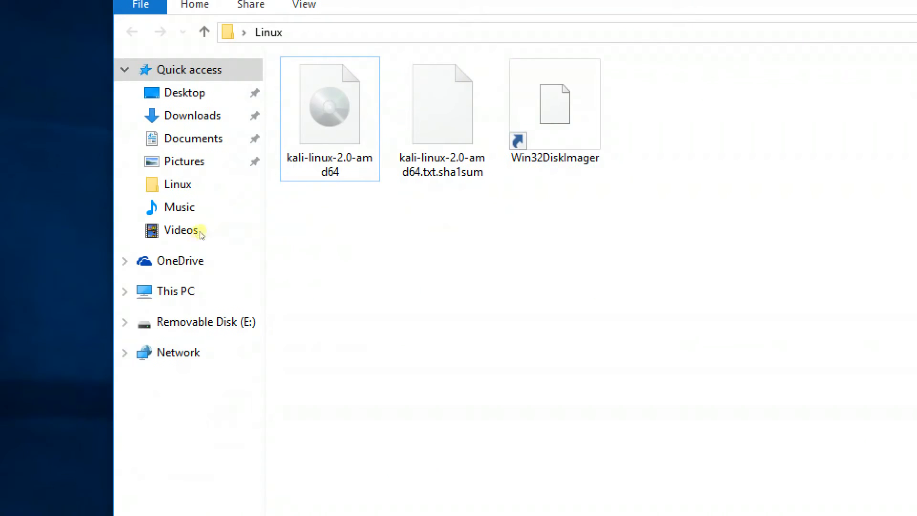
left_click(176, 290)
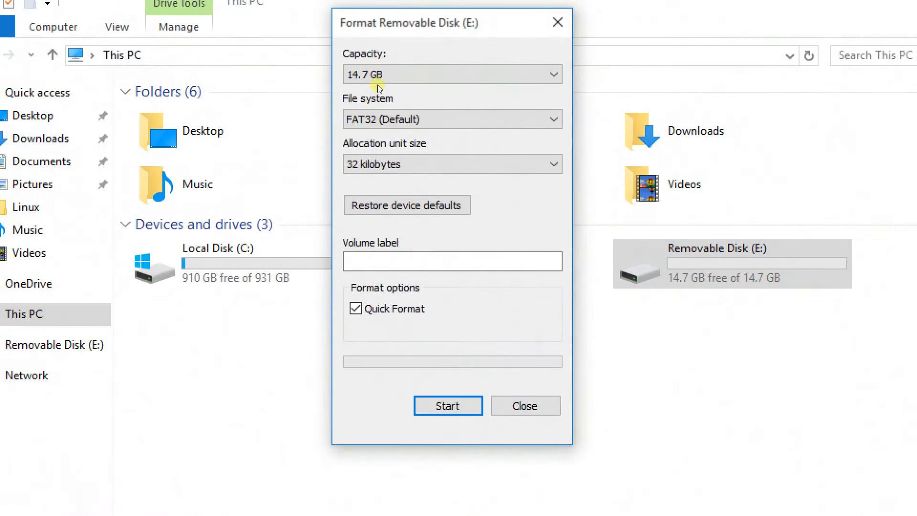
Quick-format Removable Disk (E:) as FAT32 and confirm erasing all data
left_click(447, 404)
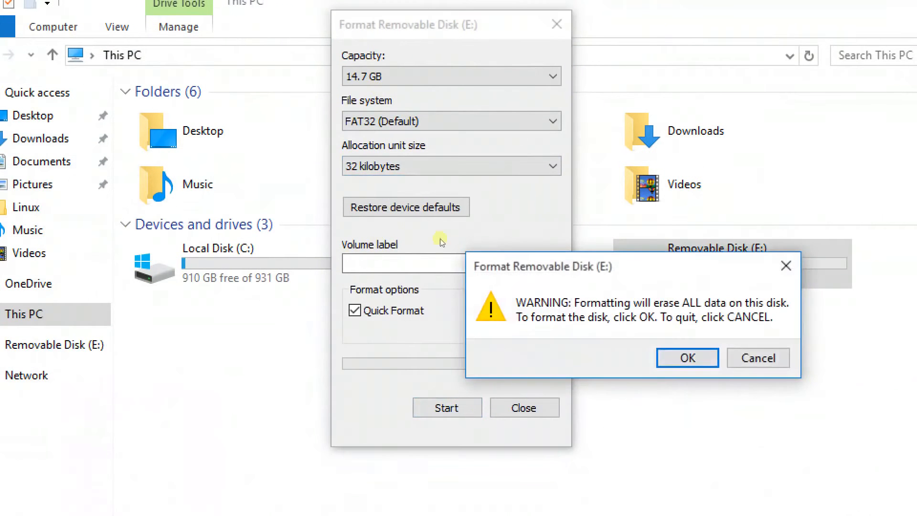
left_click(687, 357)
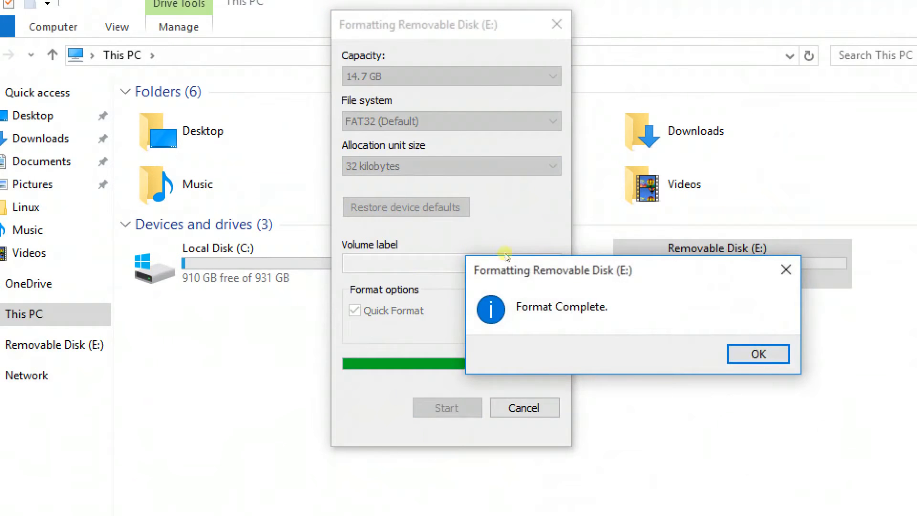
left_click(757, 353)
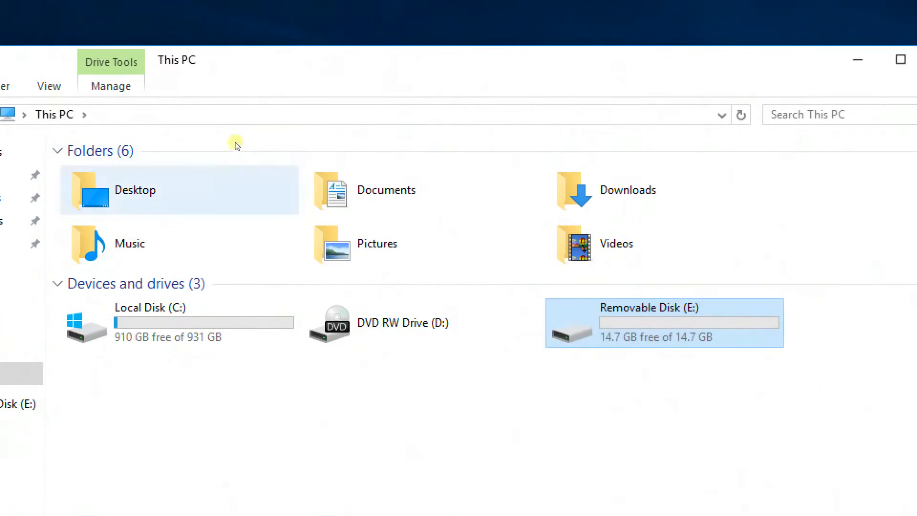
Launch Win32 Disk Imager from the Desktop > Linux folder
double_click(134, 189)
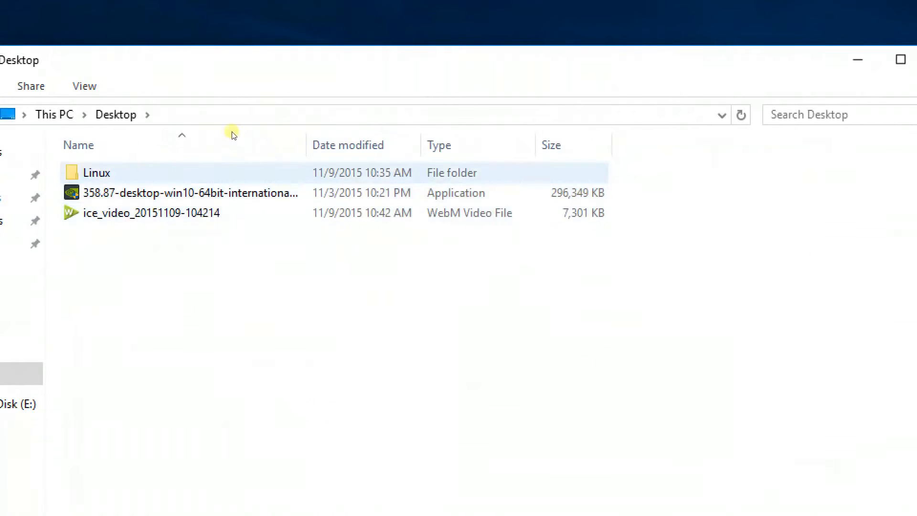
double_click(95, 172)
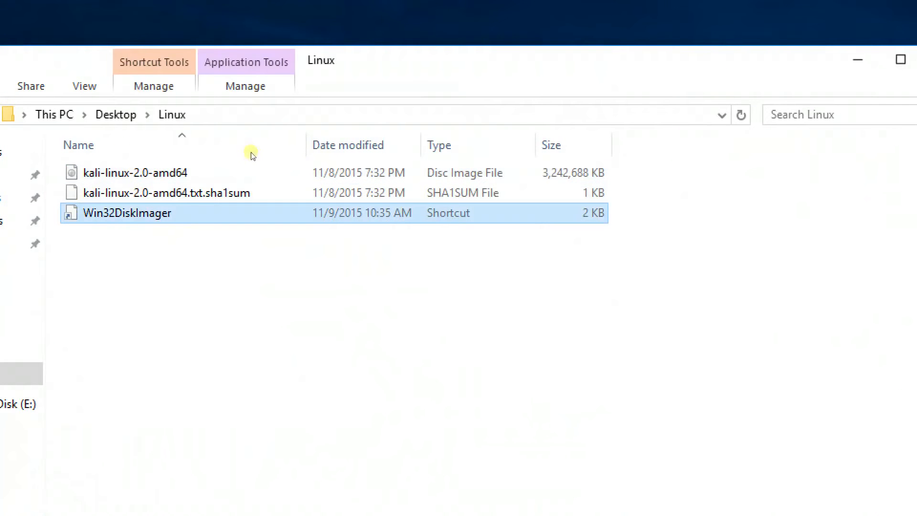
mouse_move(251, 155)
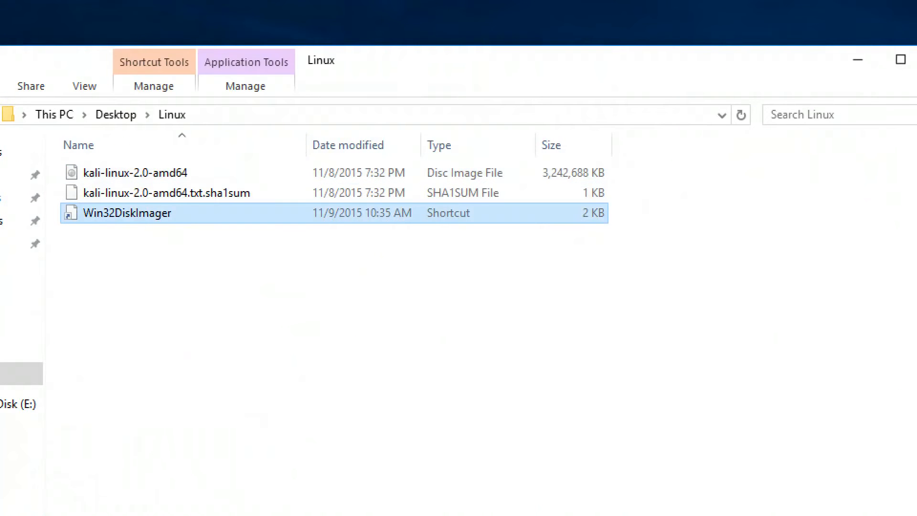
double_click(126, 211)
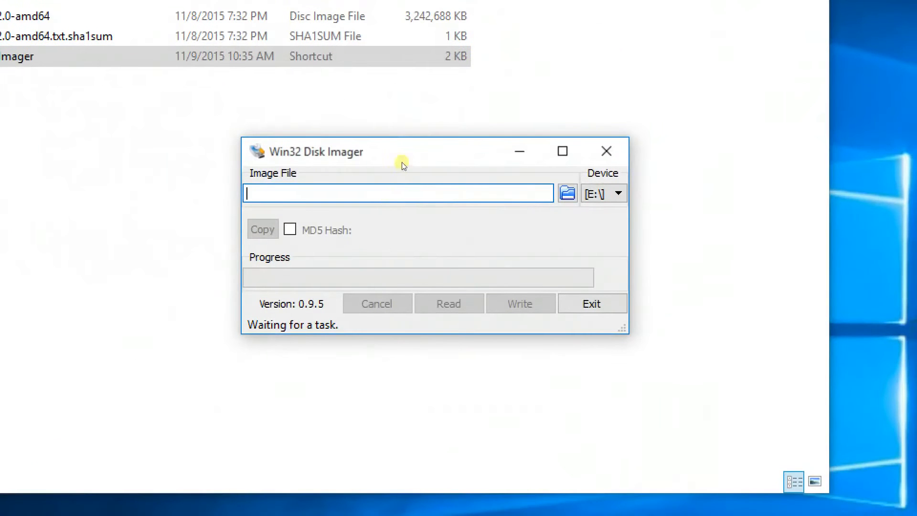
left_click(618, 193)
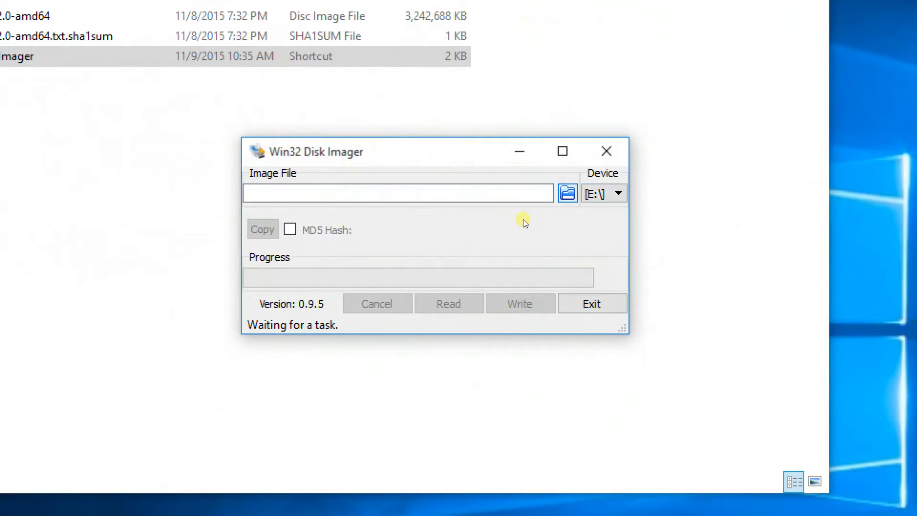
Load the kali-linux-2.0-amd64 image using the all-files filter
left_click(566, 193)
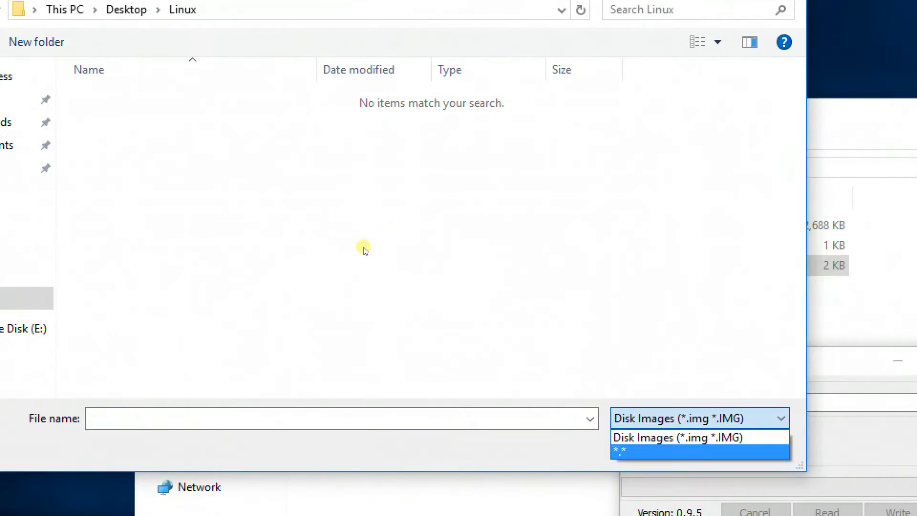
left_click(620, 449)
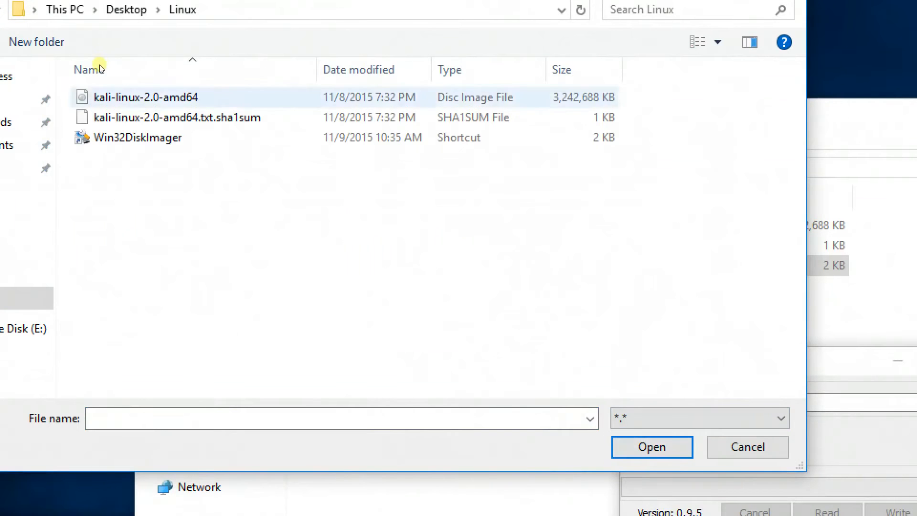
left_click(143, 98)
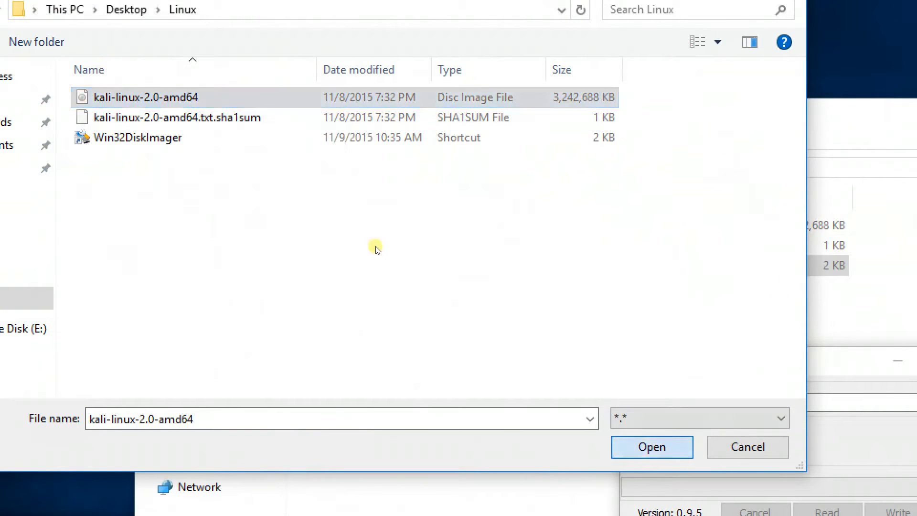
left_click(650, 446)
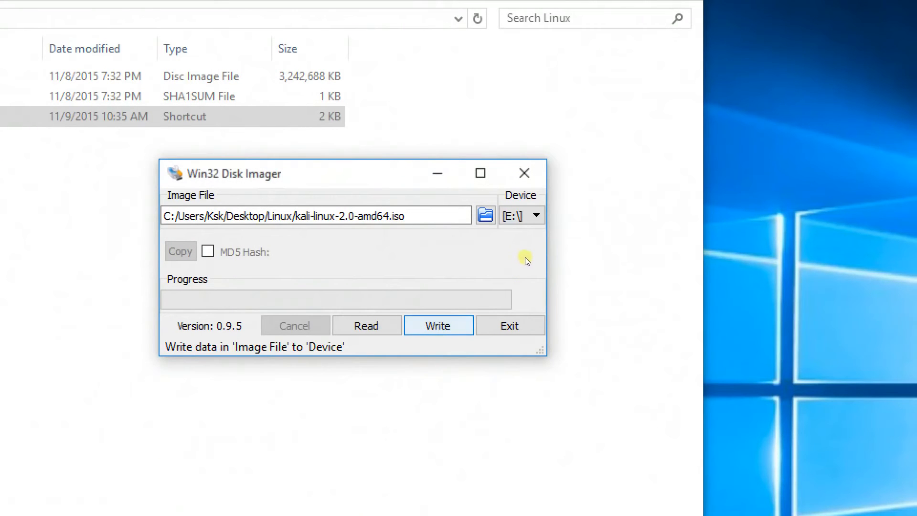
Write the image to drive E:, confirming the device overwrite
left_click(437, 325)
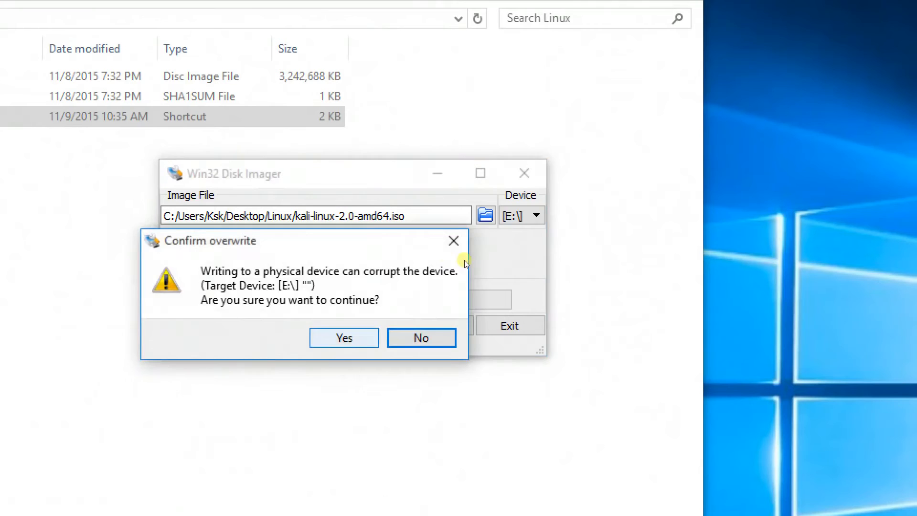
left_click(343, 337)
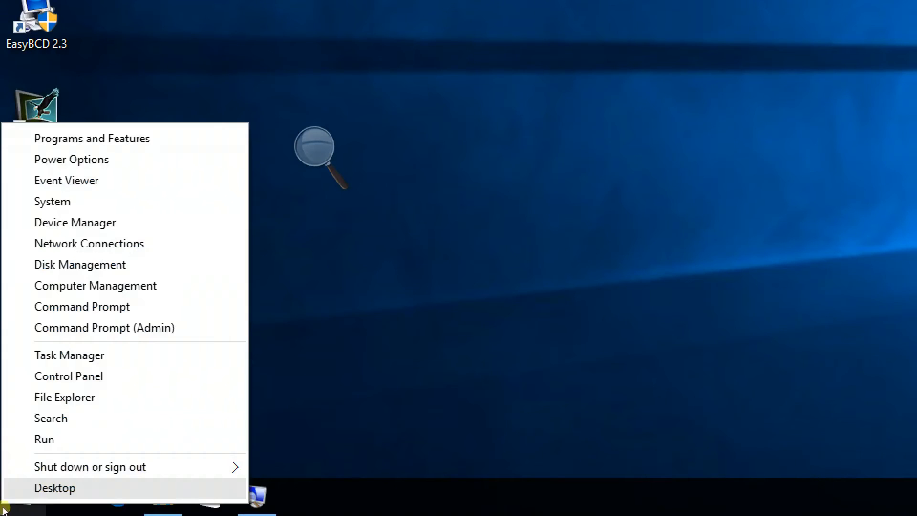
Launch Command Prompt via Run and start diskmgmt from it
left_click(43, 439)
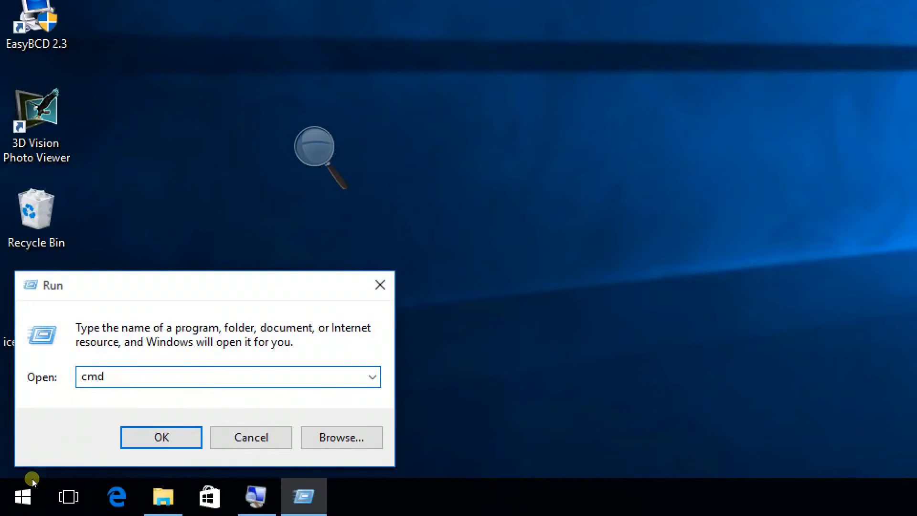
left_click(160, 437)
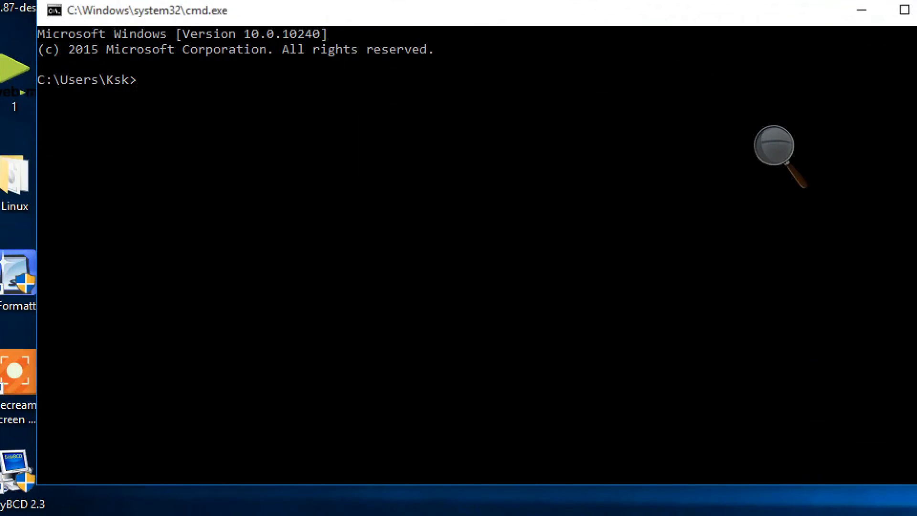
type("dis")
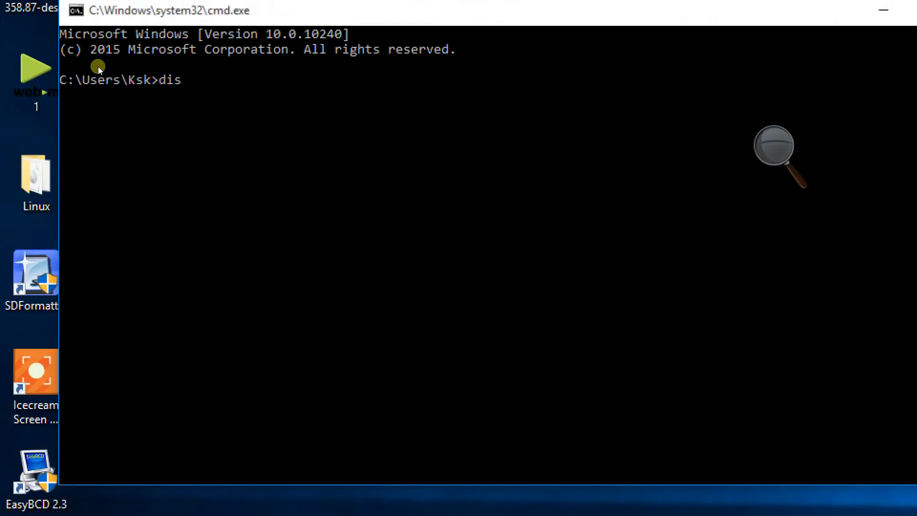
type("kmgmt")
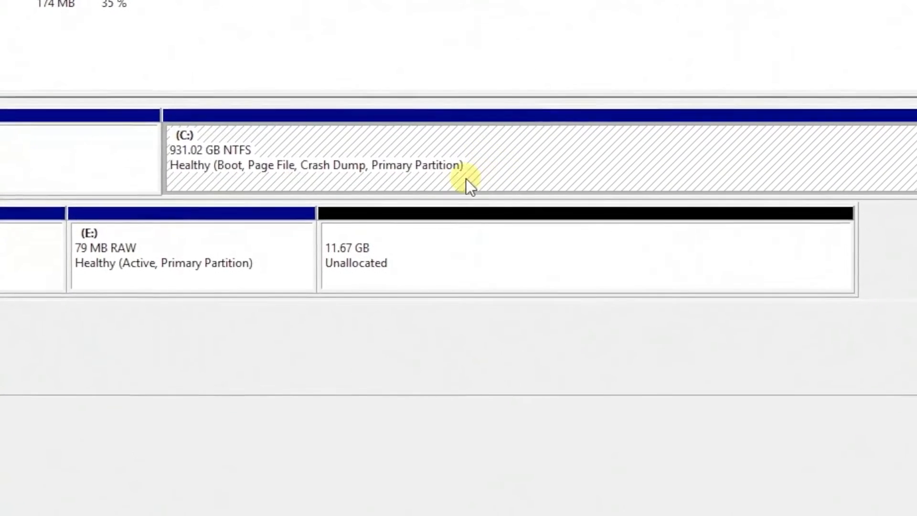
Shrink the C: partition by 204800 MB from its context menu
right_click(468, 188)
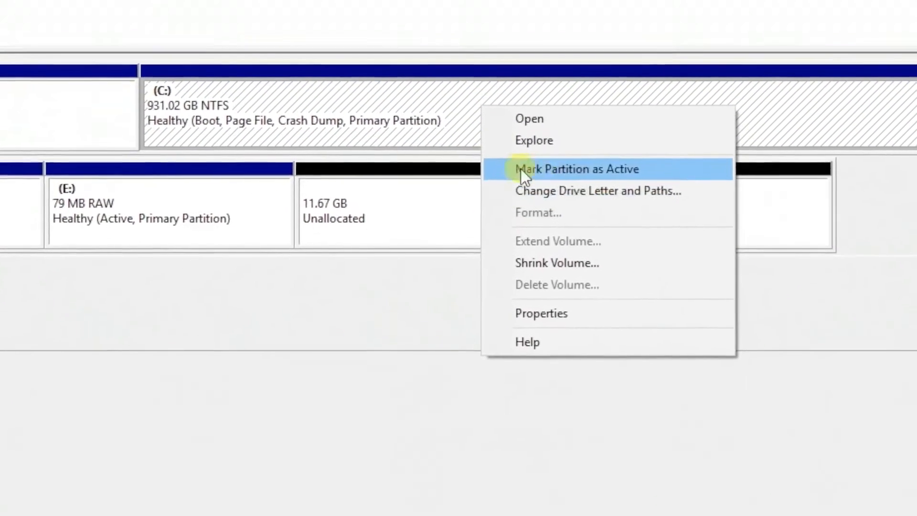
mouse_move(562, 236)
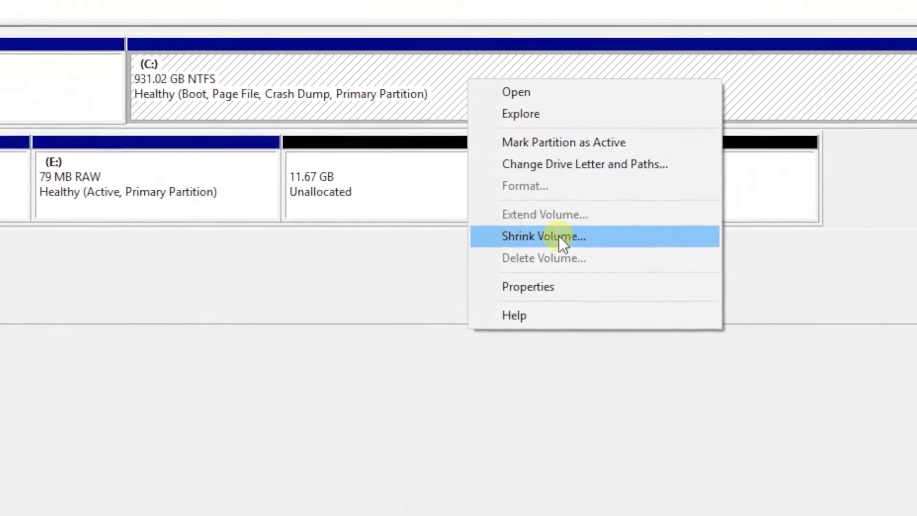
left_click(543, 236)
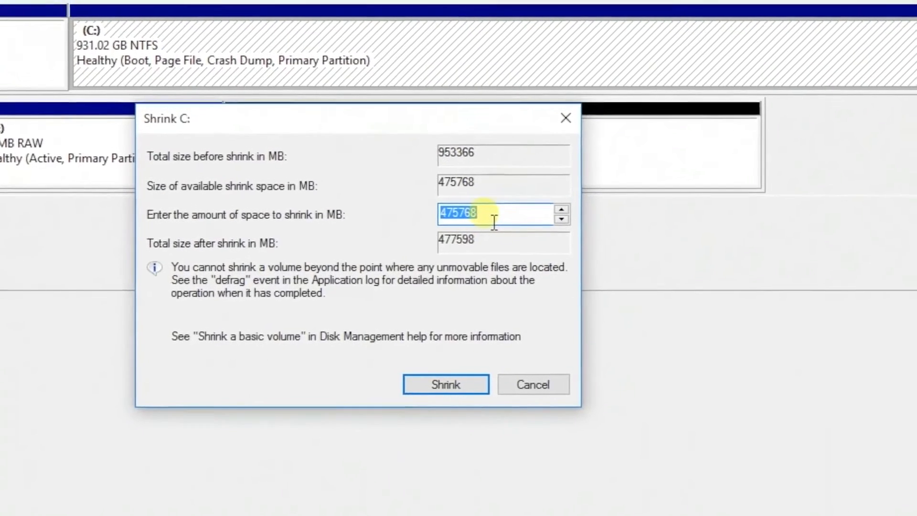
type("204800")
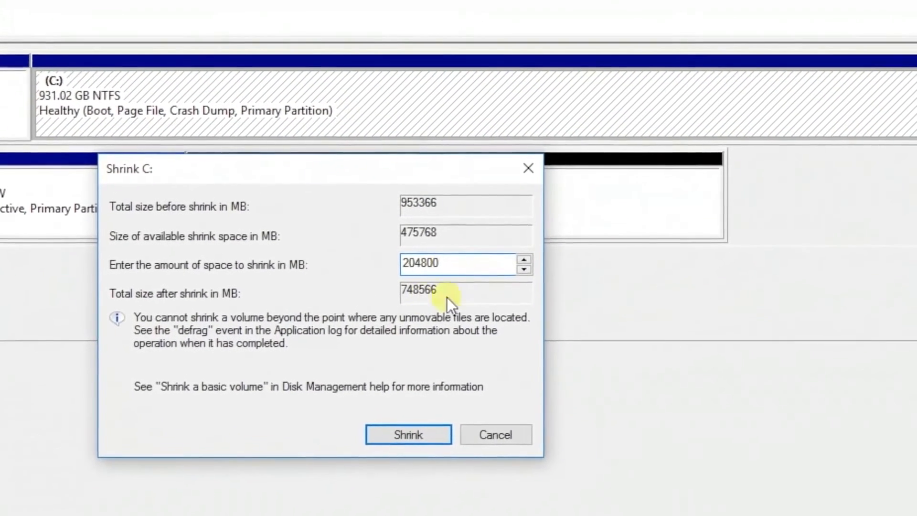
left_click(408, 433)
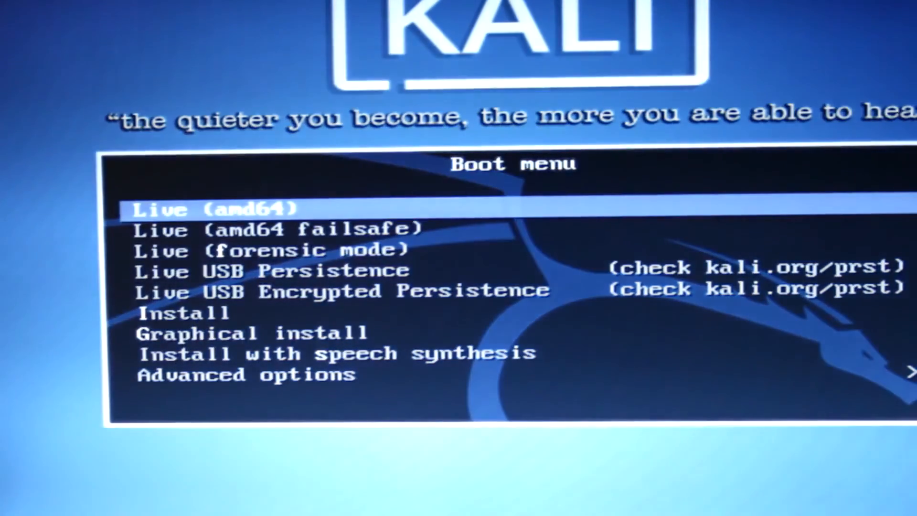
Choose Graphical install from the Kali boot menu
key("Down")
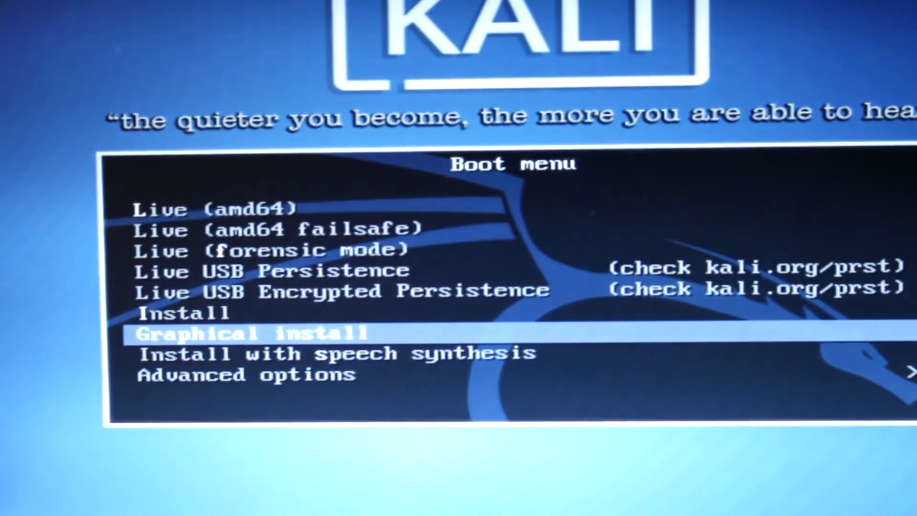
key("Return")
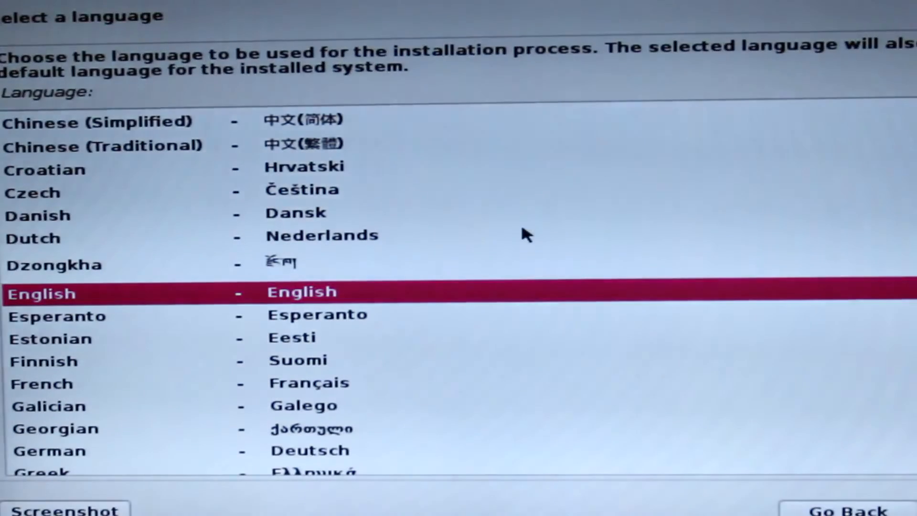
mouse_move(661, 386)
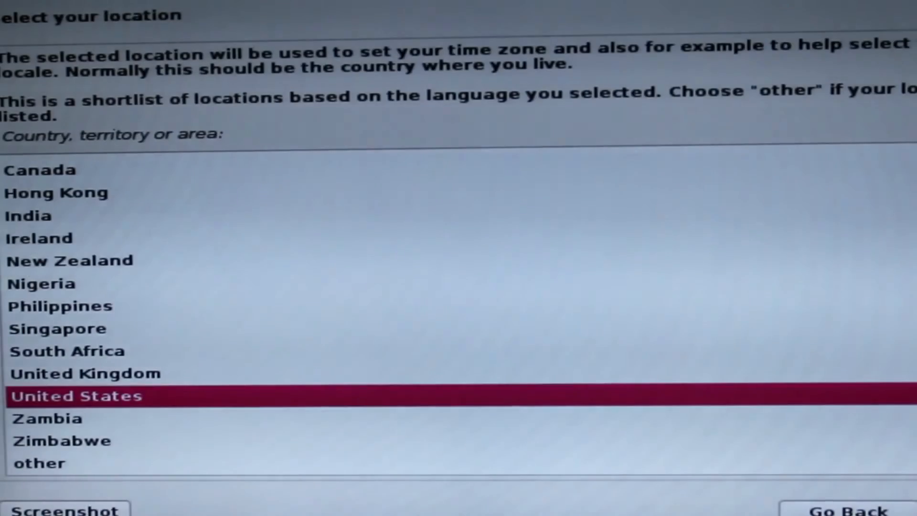
Choose India as location, set hostname linux and continue with no domain name
left_click(28, 215)
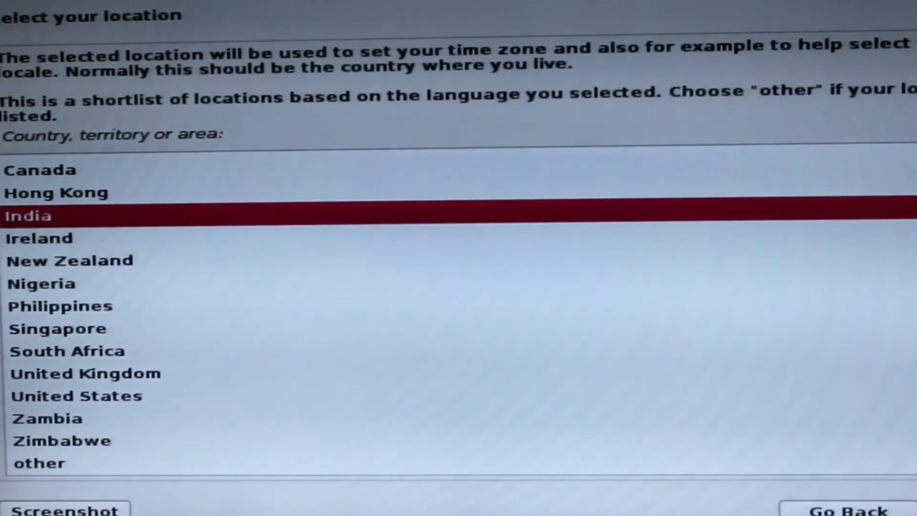
left_click(30, 216)
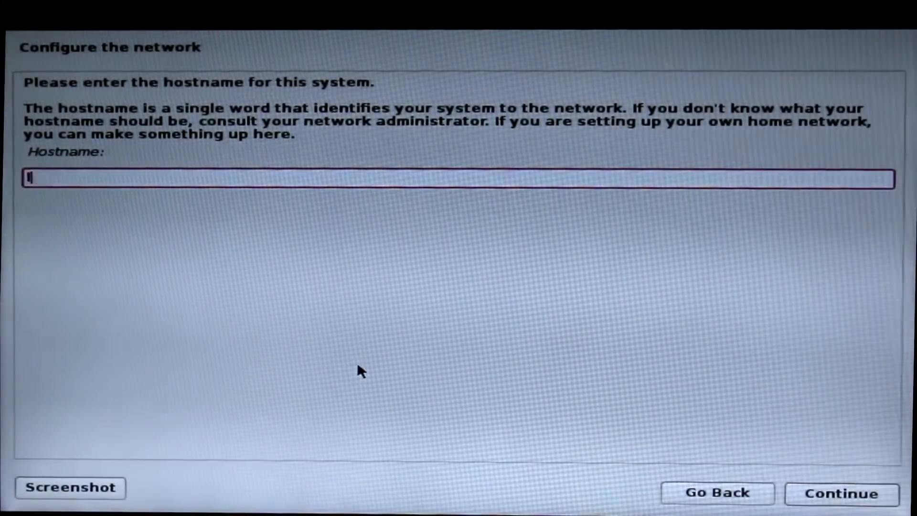
type("linux")
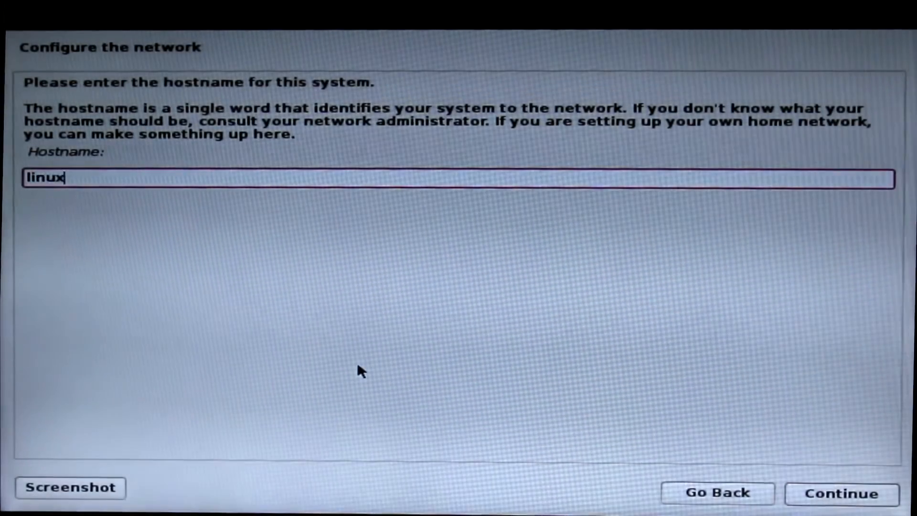
left_click(840, 494)
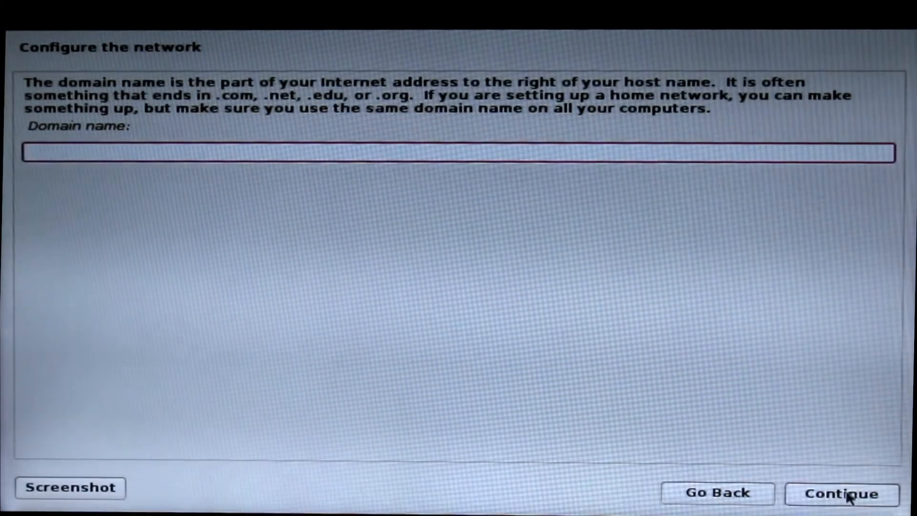
left_click(839, 493)
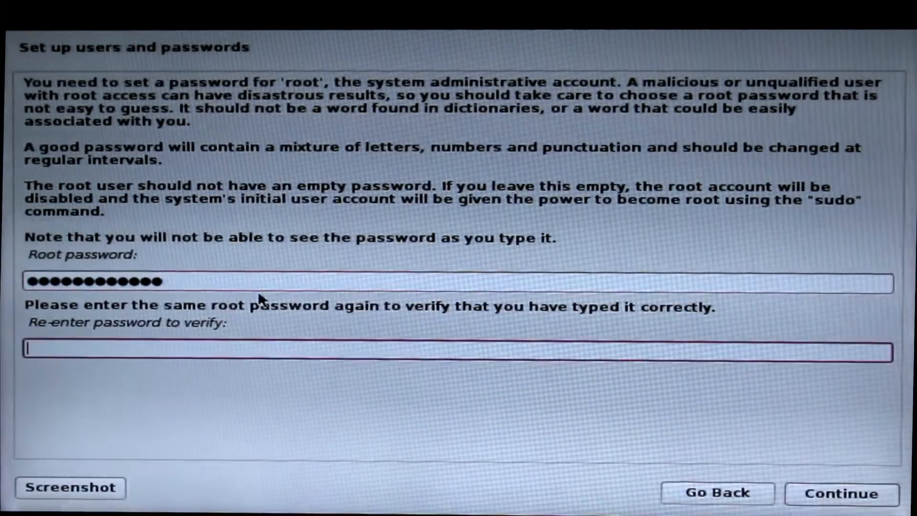
Enter and confirm the root password to reach the partitioning method choices
type("password")
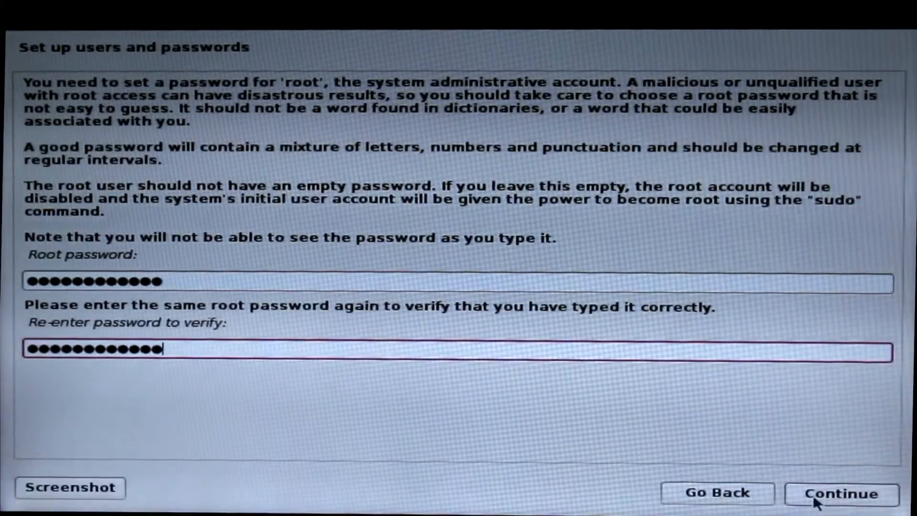
left_click(839, 493)
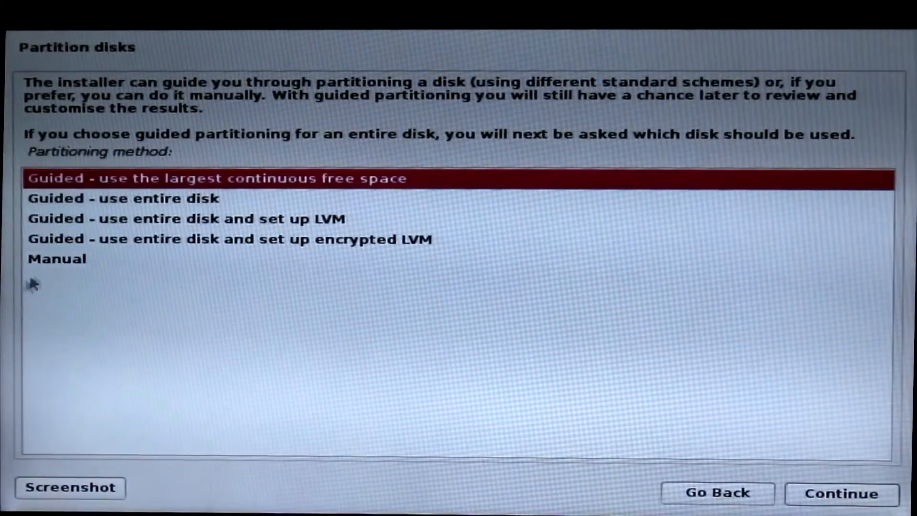
Choose manual partitioning and start creating a new partition in the free space
left_click(57, 258)
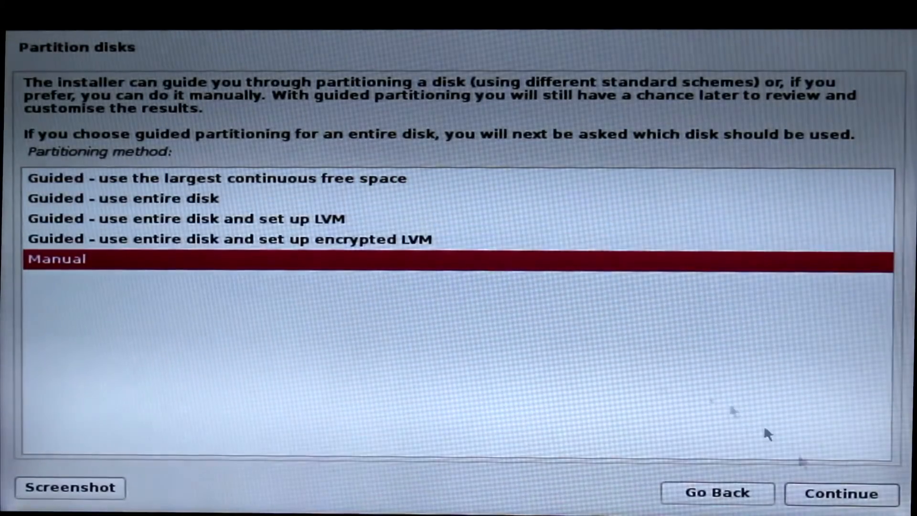
left_click(840, 492)
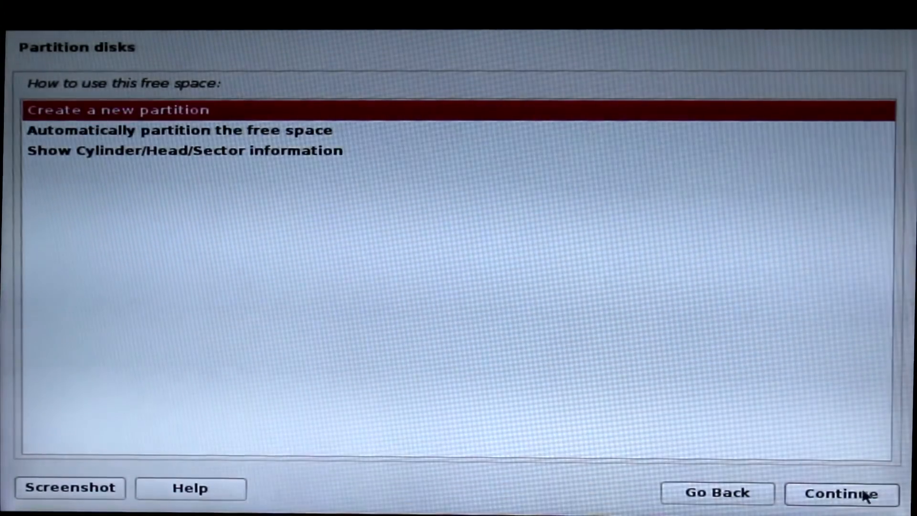
left_click(843, 492)
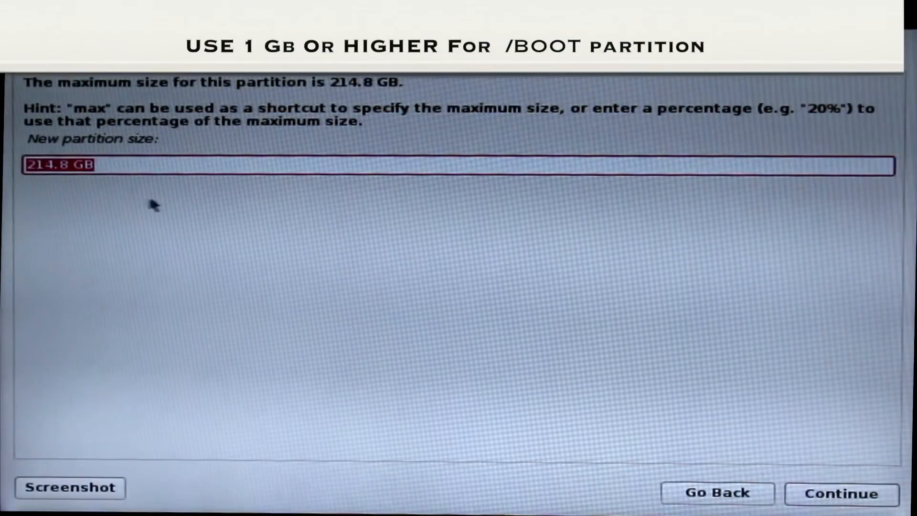
mouse_move(46, 188)
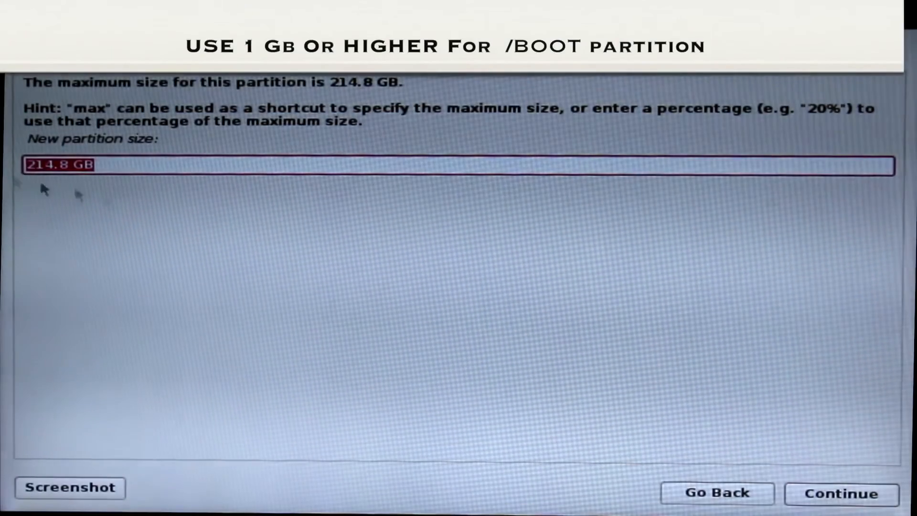
left_click(66, 165)
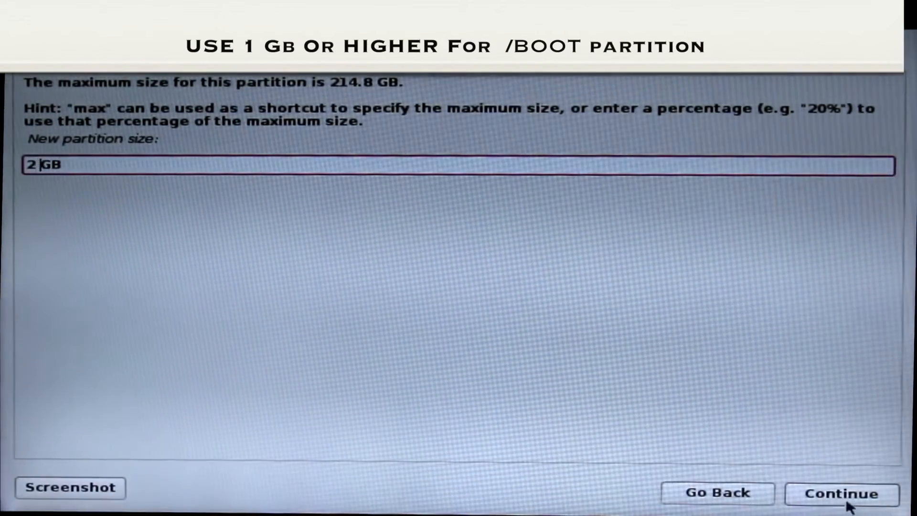
Make it 2 GB at the beginning, mounted at /boot, and finish setting it up
left_click(840, 493)
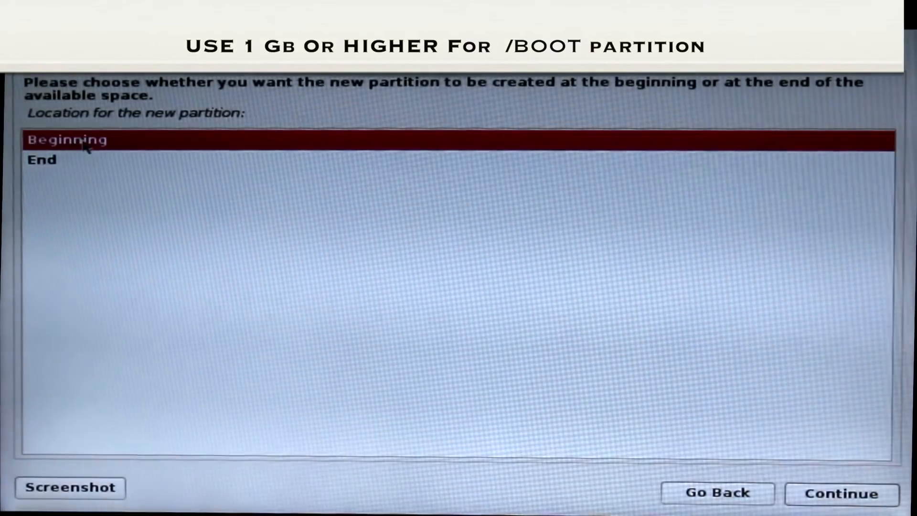
left_click(840, 493)
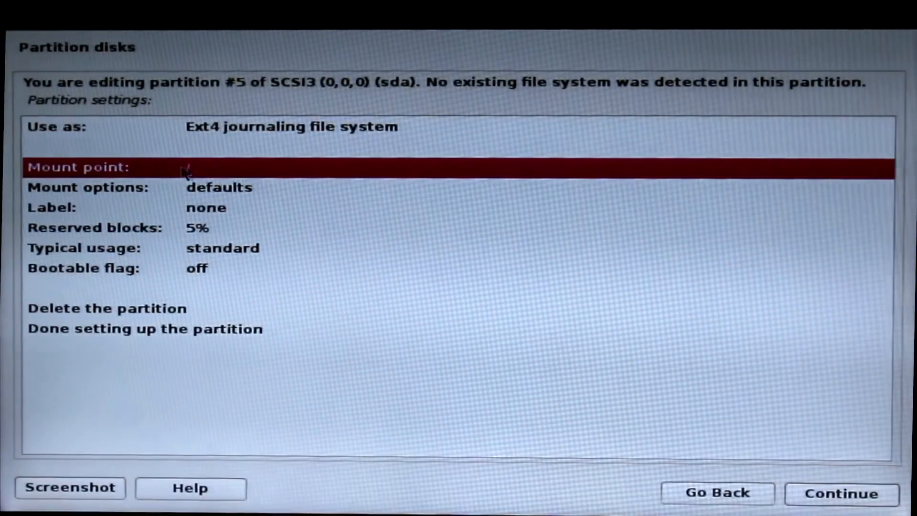
left_click(80, 166)
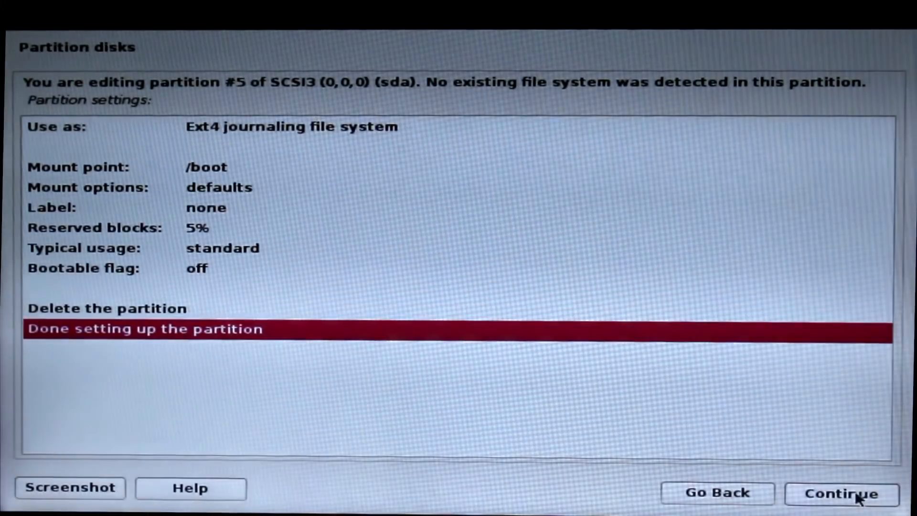
left_click(840, 492)
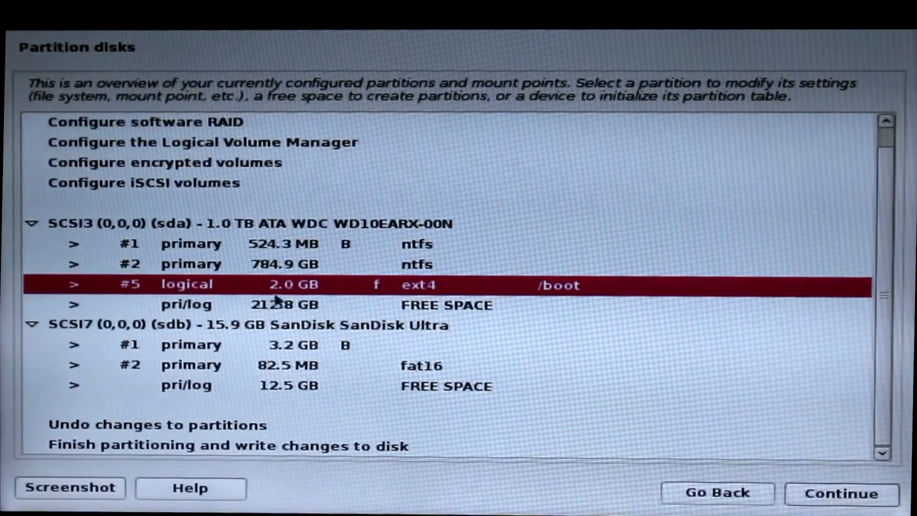
mouse_move(503, 299)
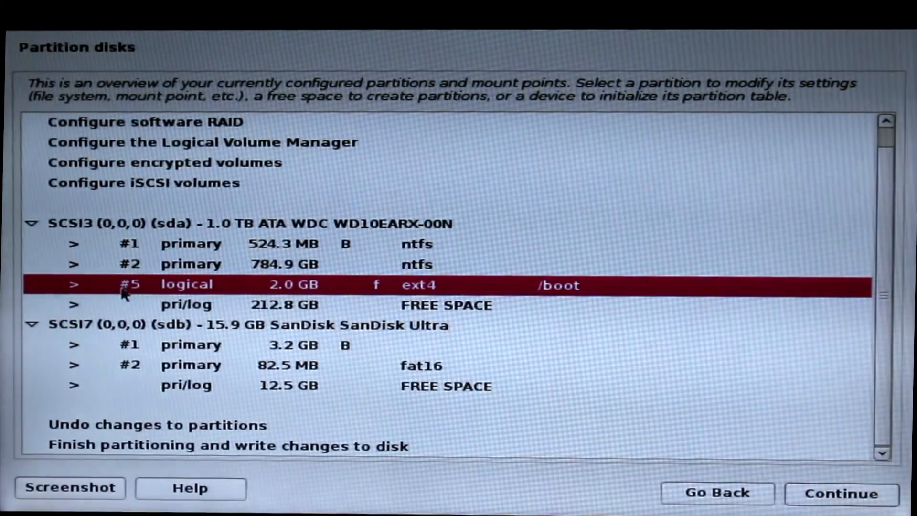
mouse_move(113, 292)
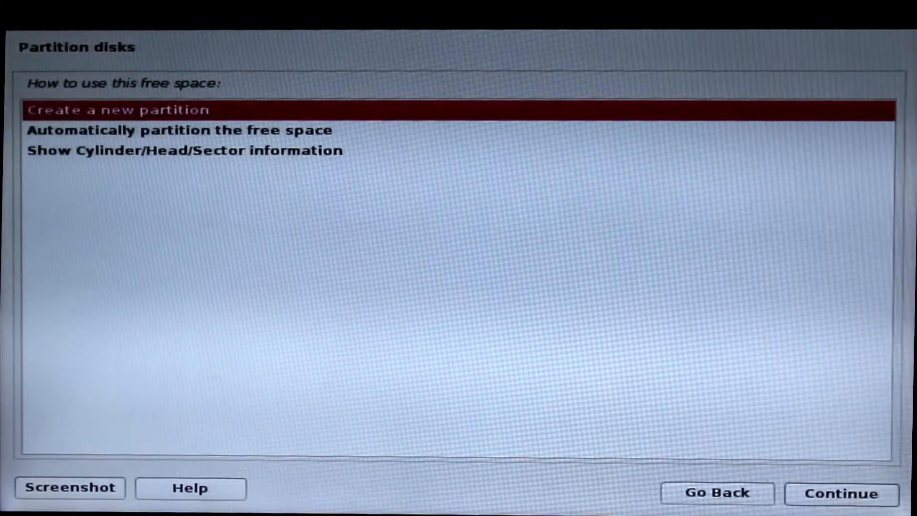
Create an 80 GB logical partition mounted at / from the remaining free space
left_click(839, 494)
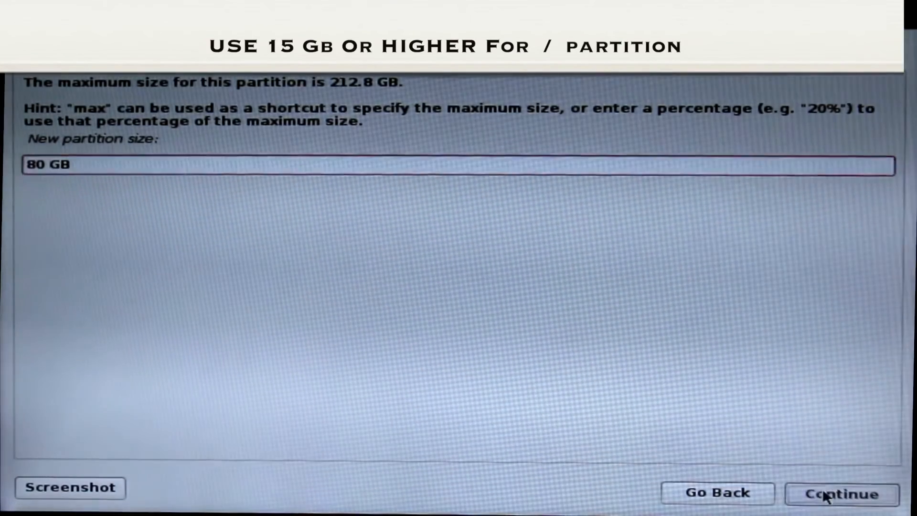
left_click(839, 492)
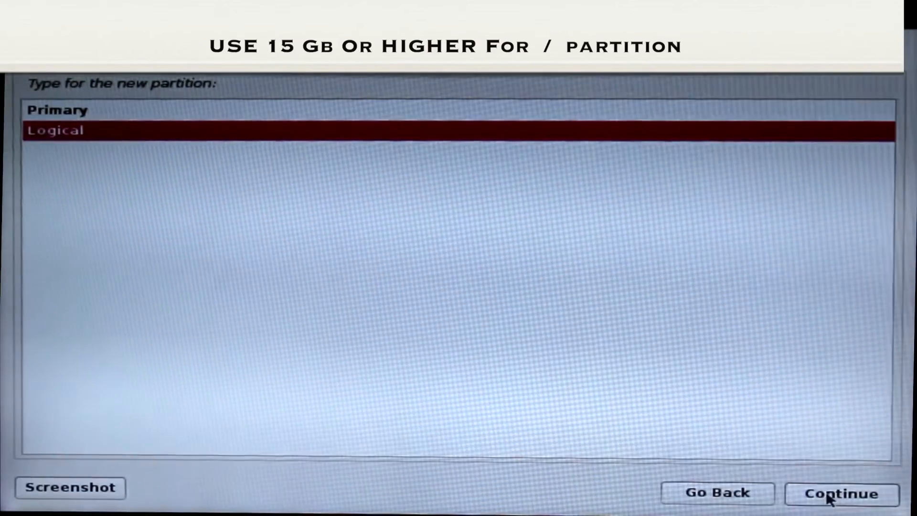
left_click(840, 492)
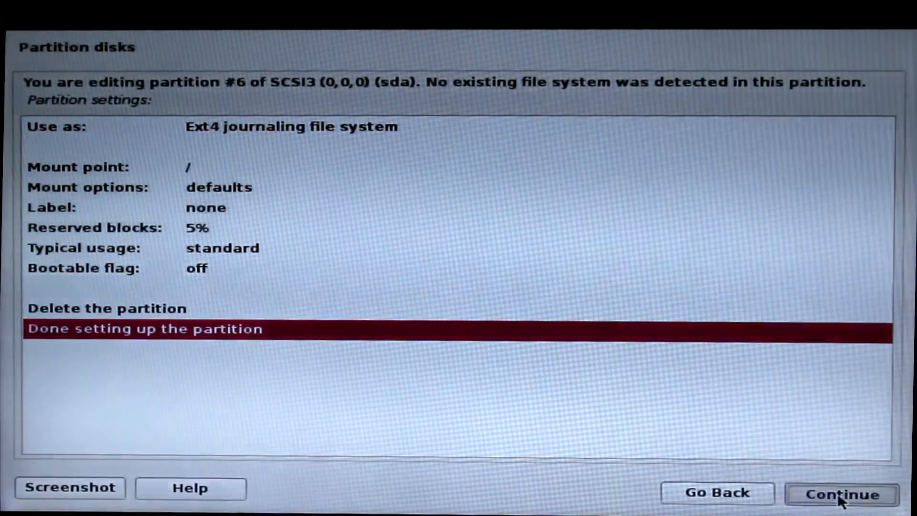
left_click(840, 493)
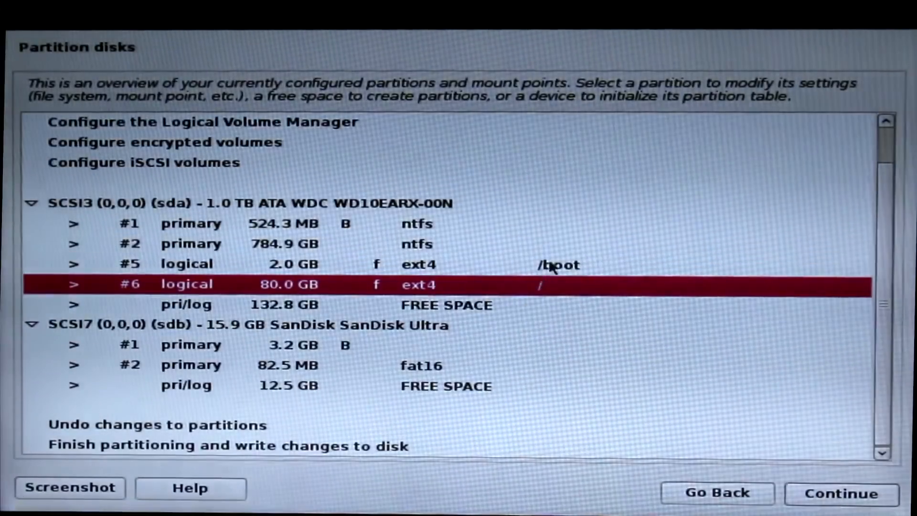
mouse_move(465, 316)
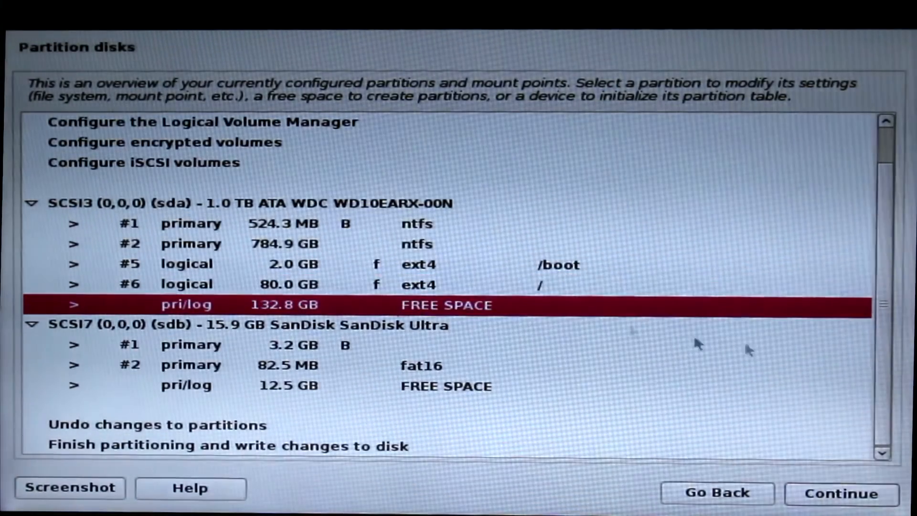
mouse_move(841, 494)
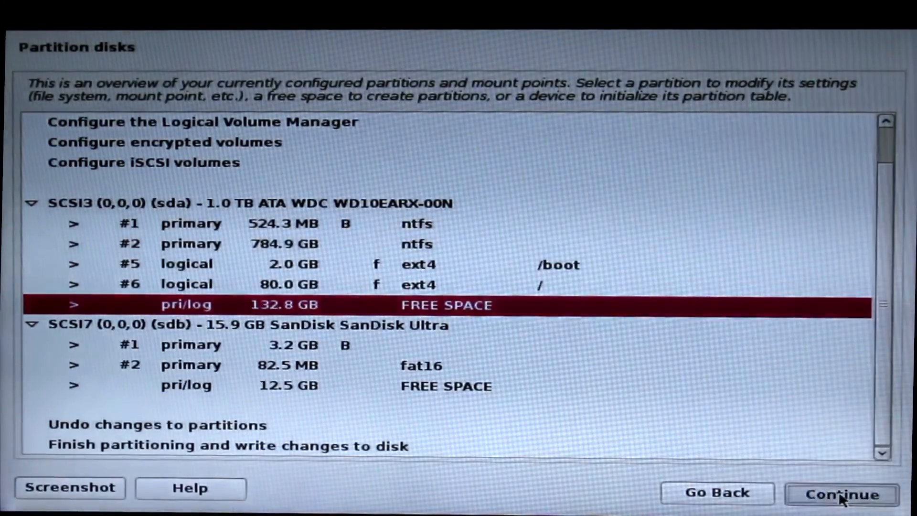
Create a 100 GB ext4 partition at the beginning of free space, mounted at /home
left_click(840, 493)
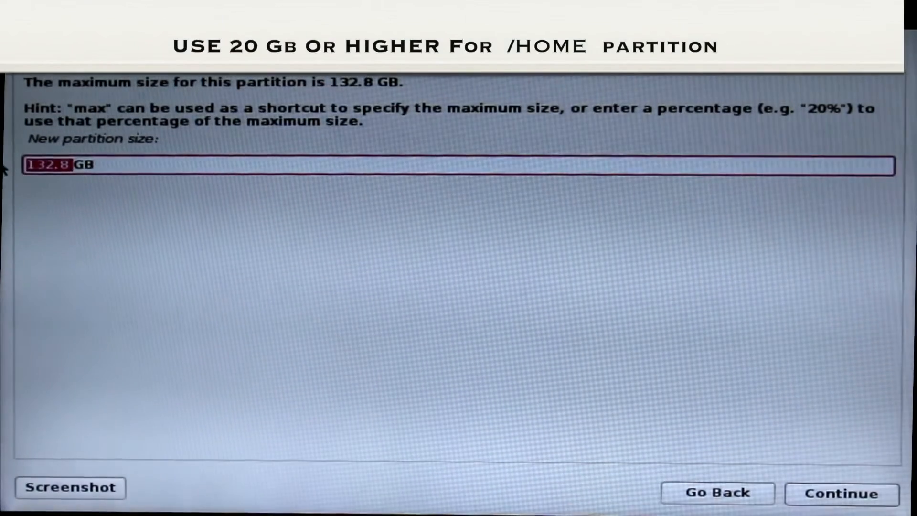
type("100")
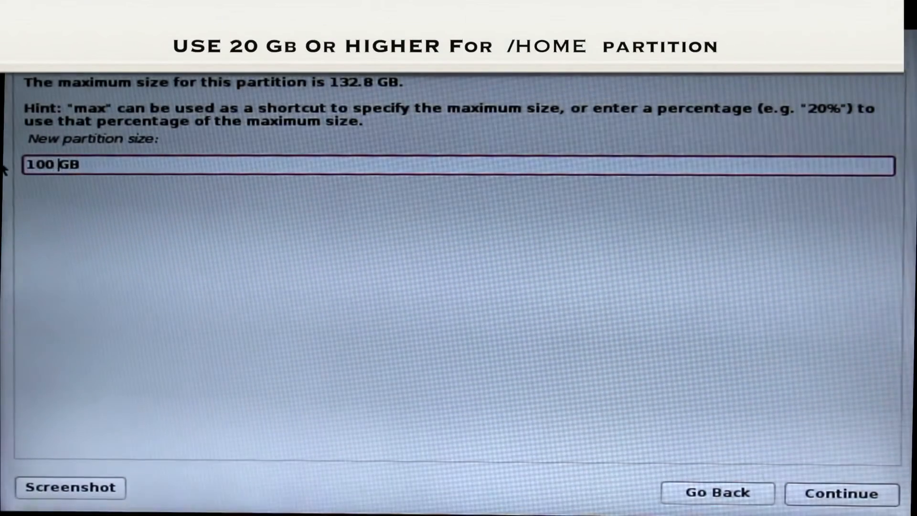
mouse_move(841, 494)
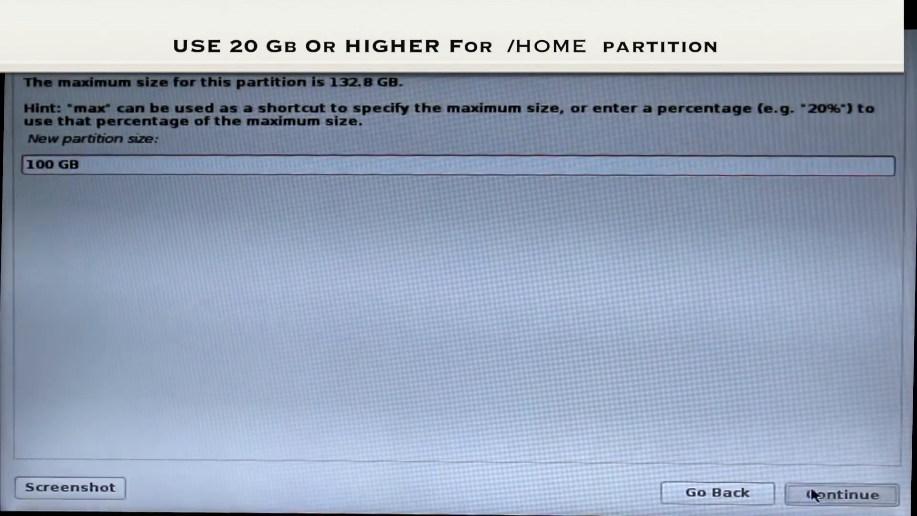
left_click(840, 493)
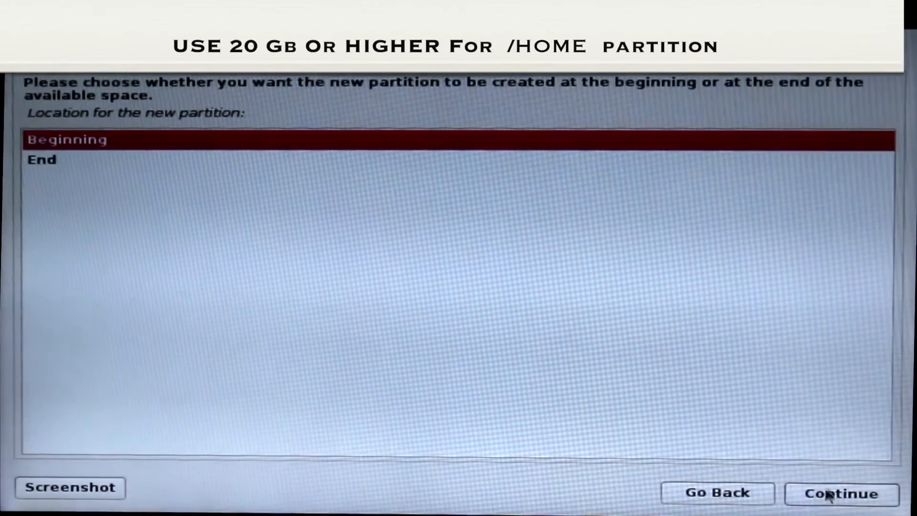
left_click(839, 492)
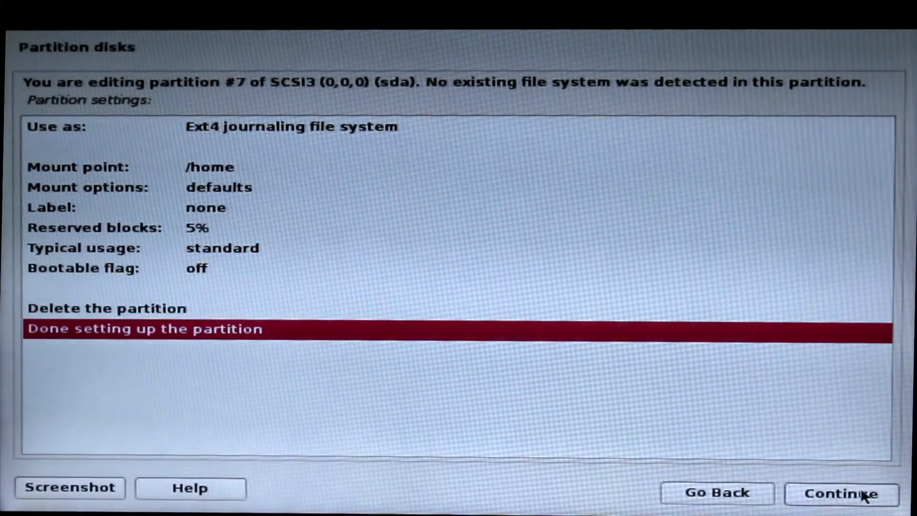
left_click(840, 493)
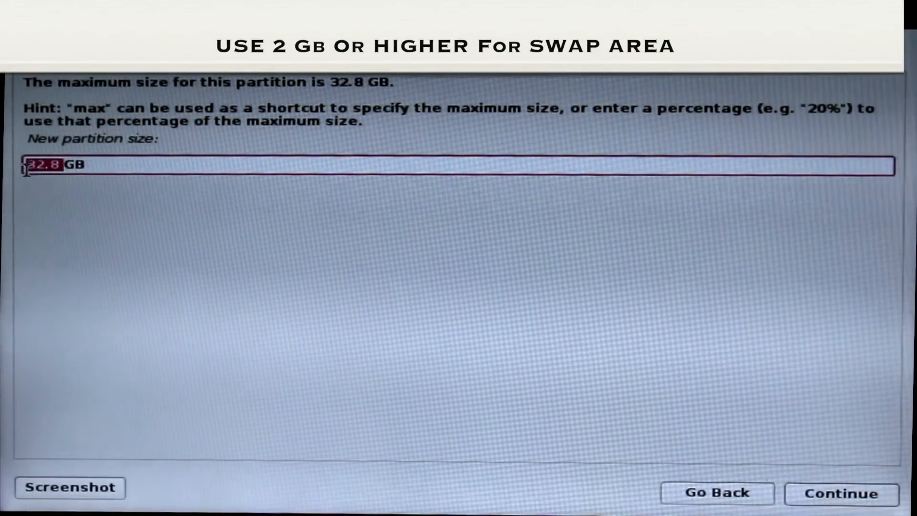
Create a 6 GB logical partition at the beginning of free space used as swap area
type("6 GB")
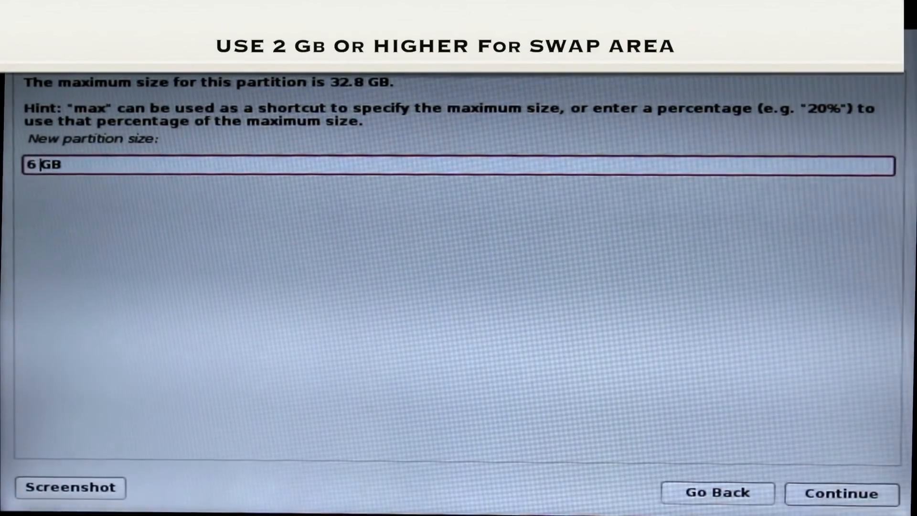
left_click(840, 492)
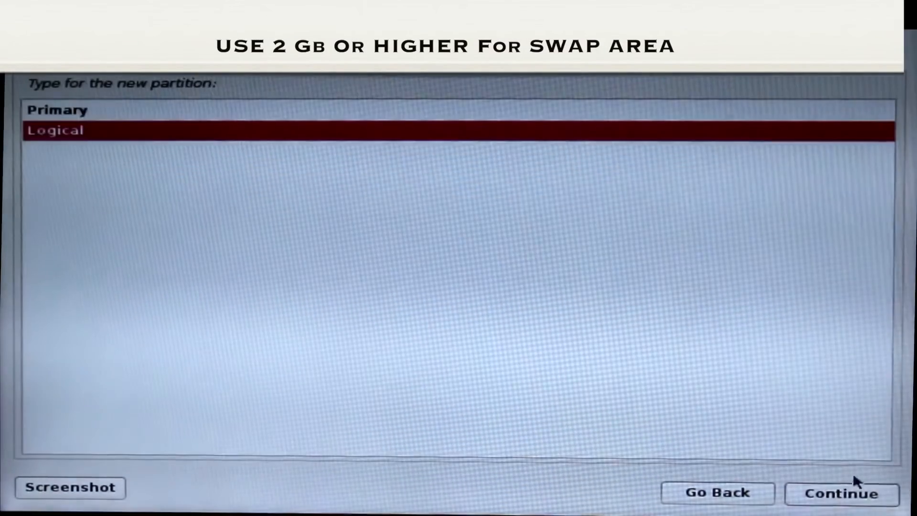
left_click(840, 492)
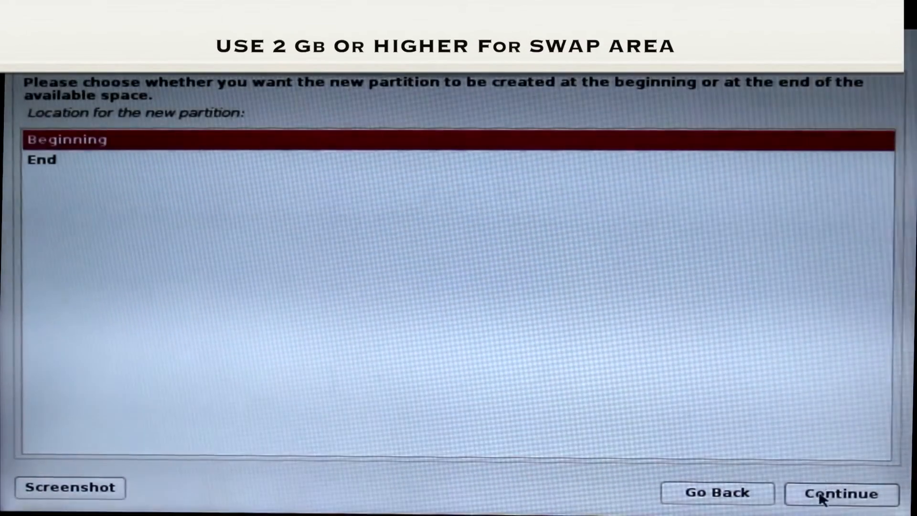
left_click(840, 493)
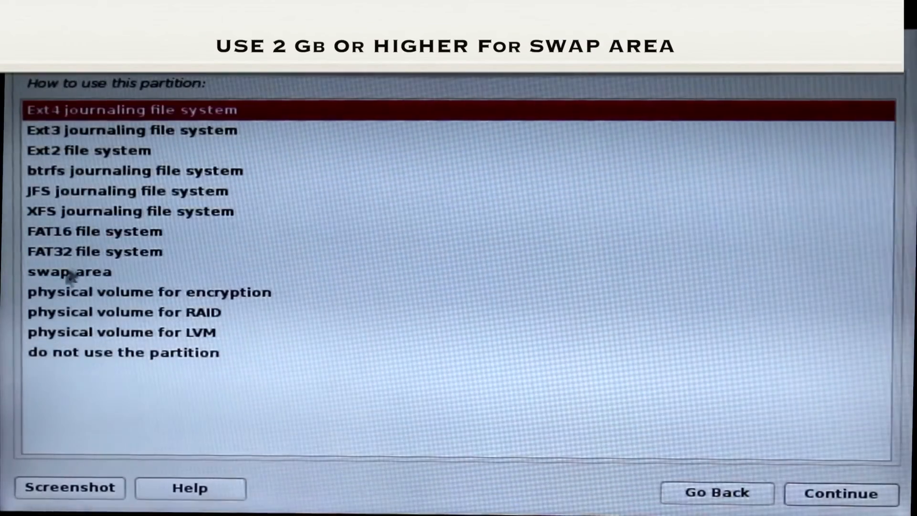
left_click(70, 271)
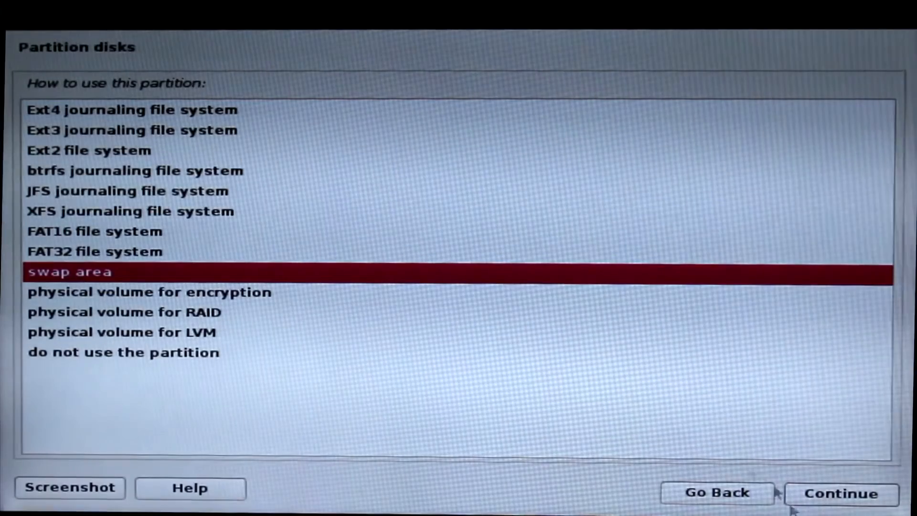
left_click(840, 493)
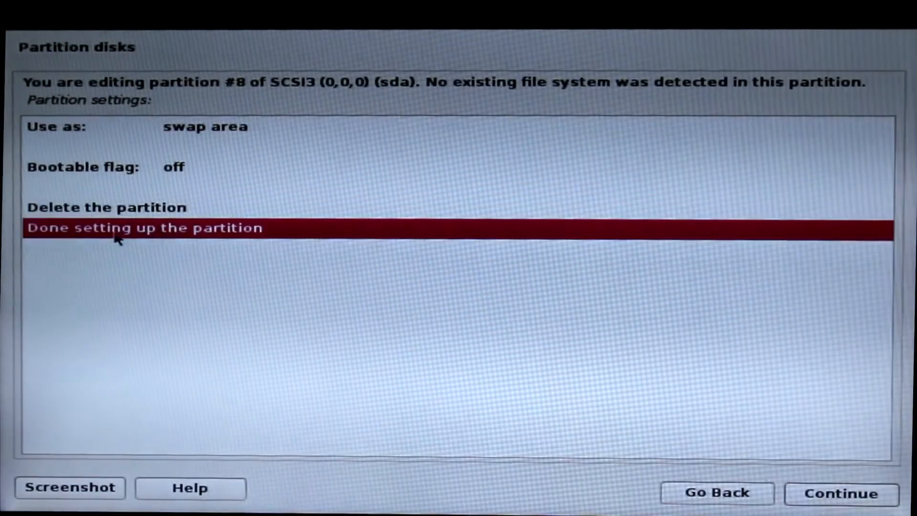
mouse_move(840, 494)
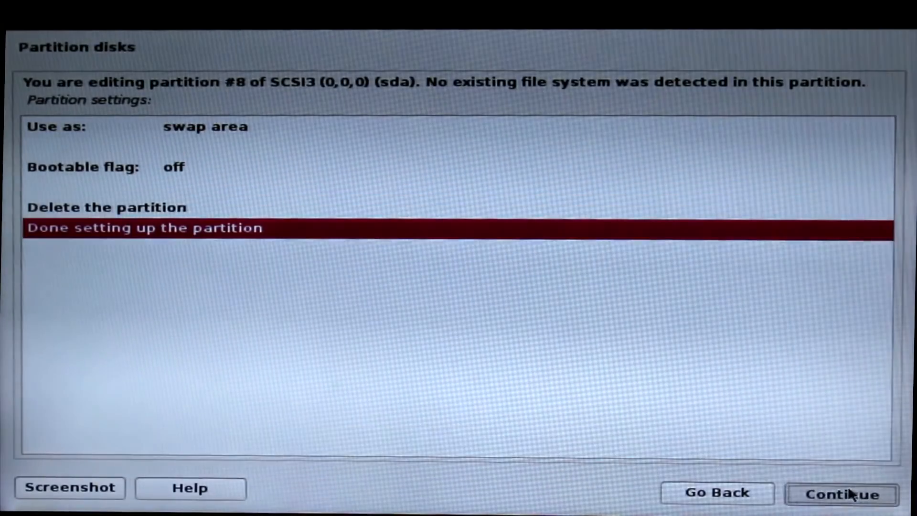
left_click(840, 492)
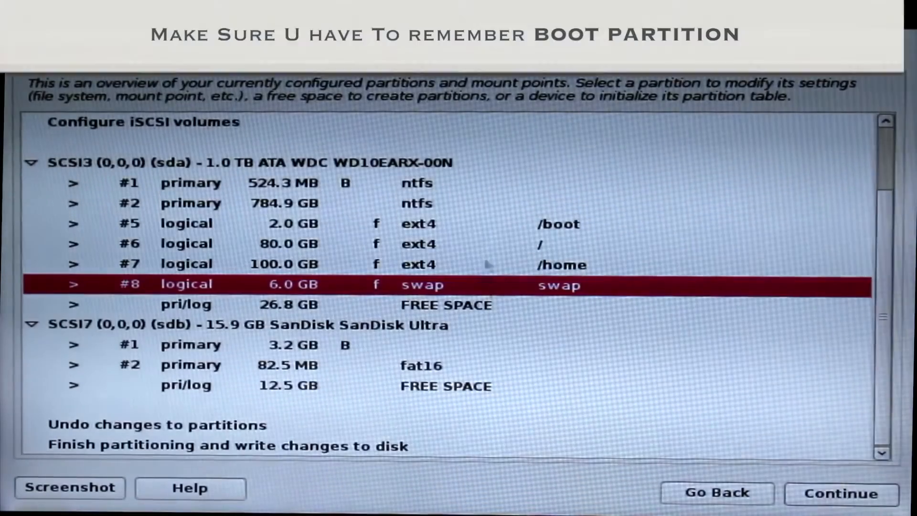
Note the 2 GB /boot partition, then finish partitioning and write changes to disk
left_click(292, 223)
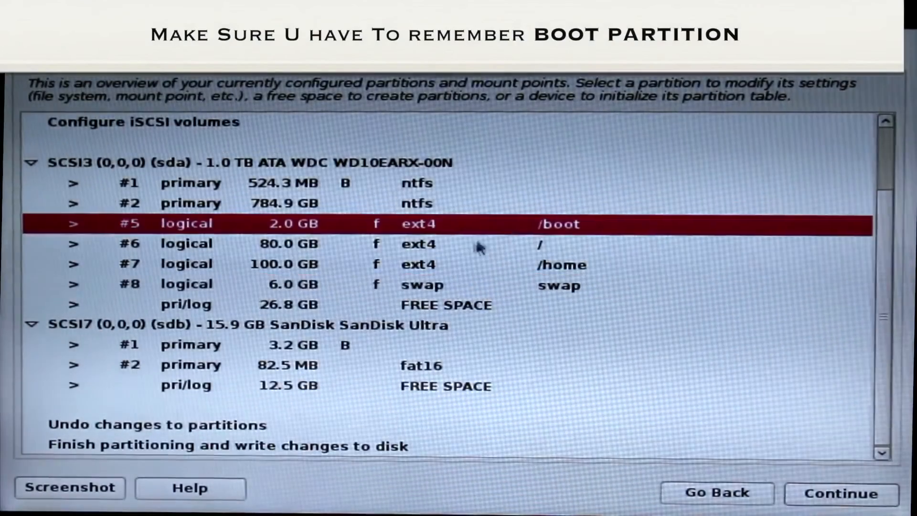
left_click(409, 265)
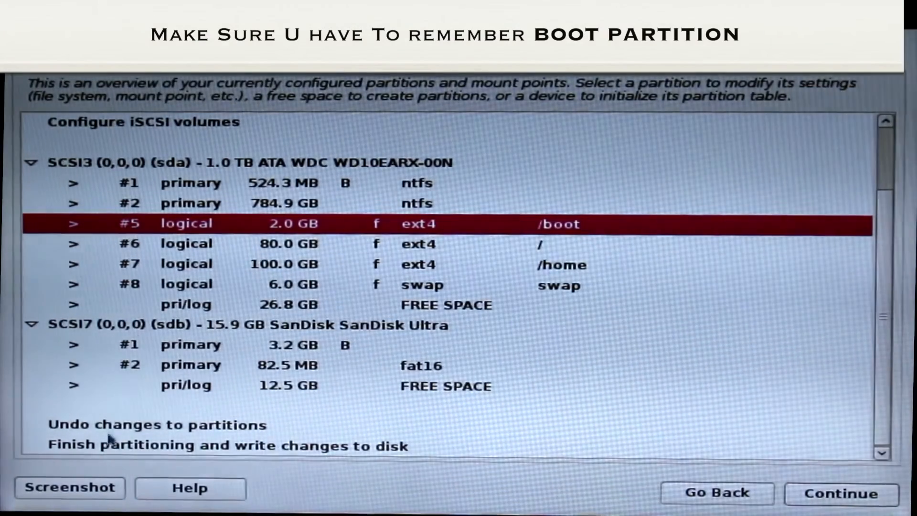
left_click(228, 444)
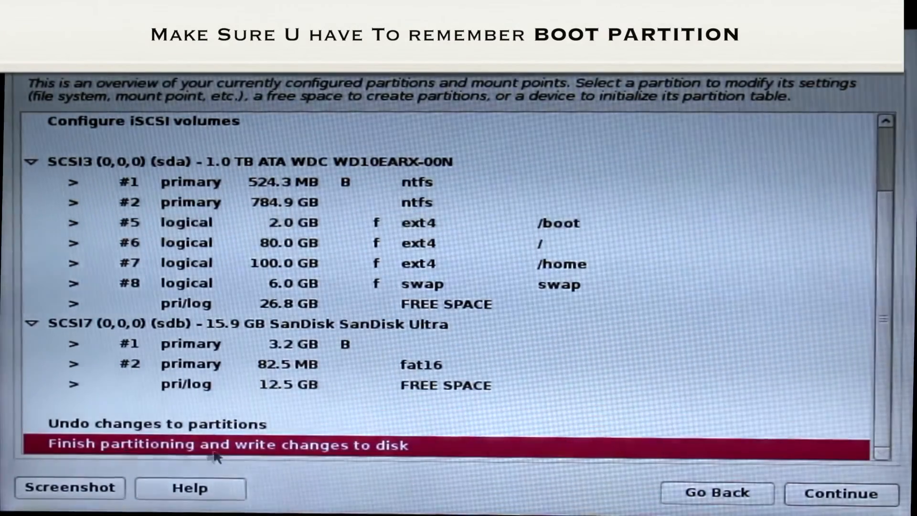
mouse_move(448, 457)
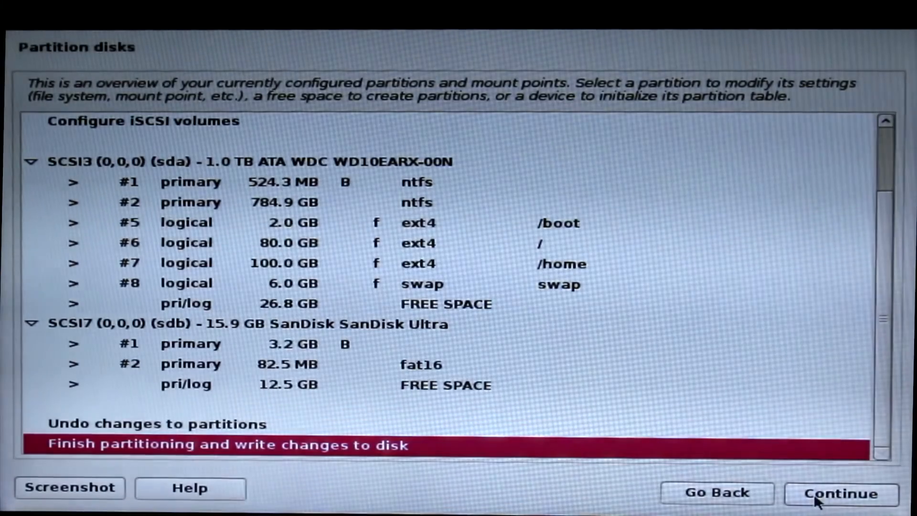
left_click(840, 493)
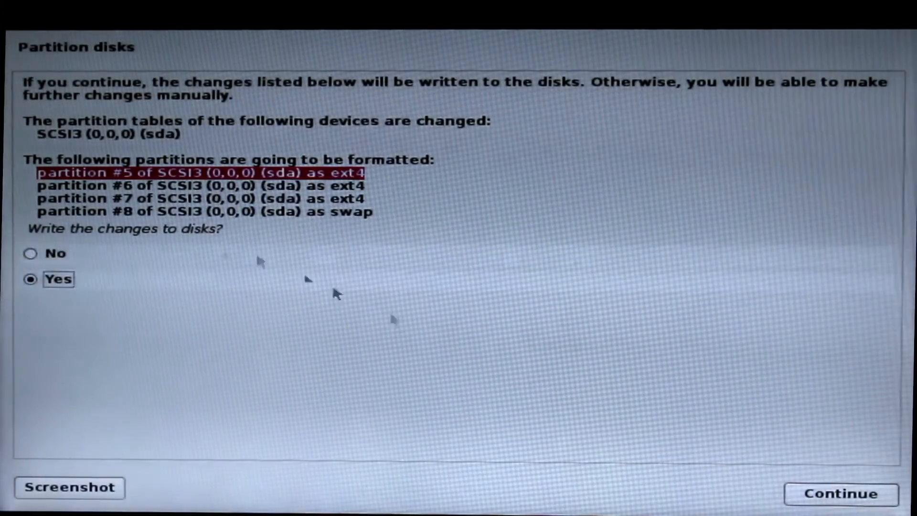
Confirm writing the partition changes to disk with Yes
left_click(838, 494)
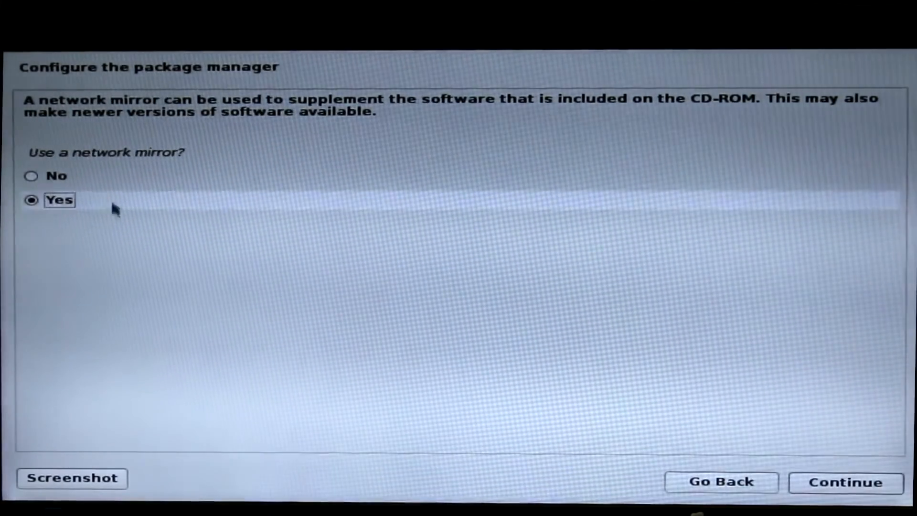
Accept using a network mirror for the package manager
left_click(845, 481)
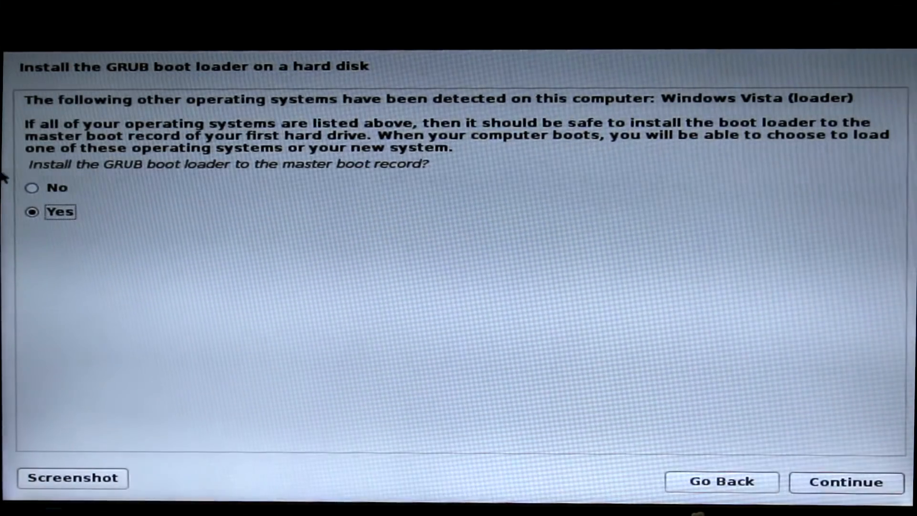
Decline installing GRUB to the master boot record and choose to enter the device manually
left_click(31, 188)
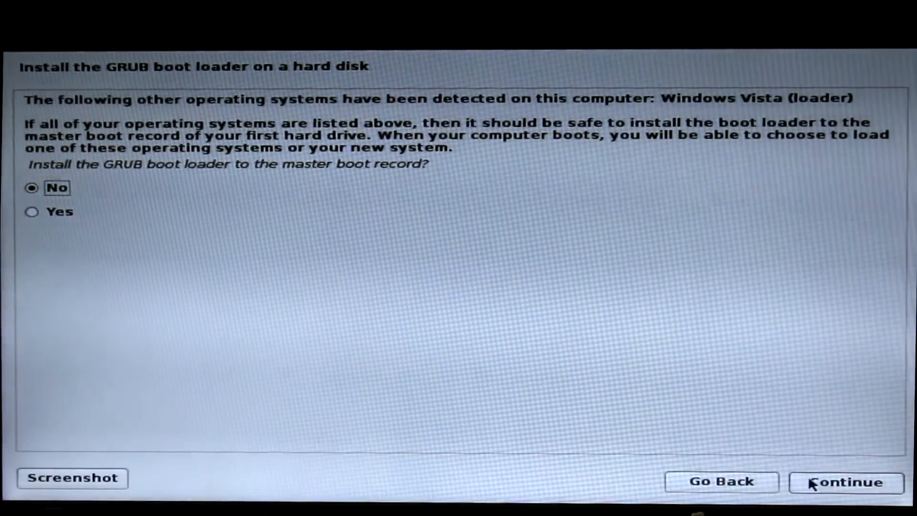
left_click(843, 481)
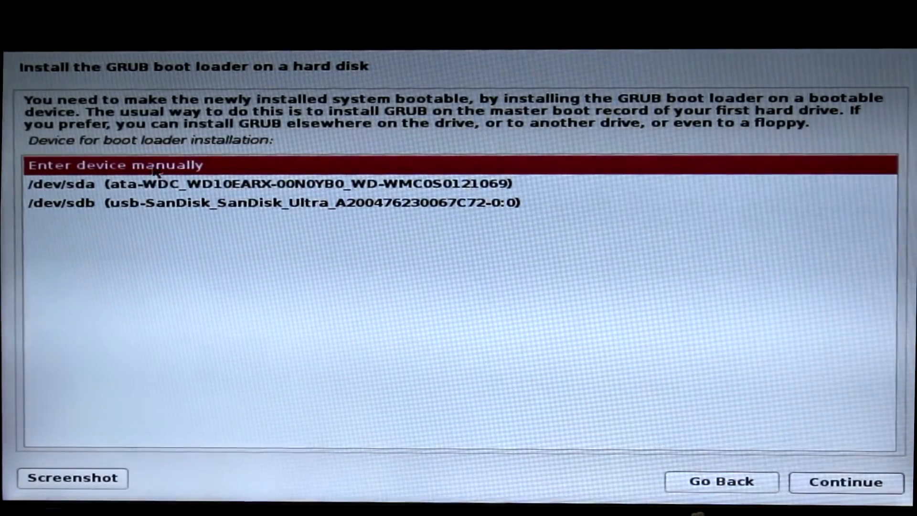
mouse_move(876, 462)
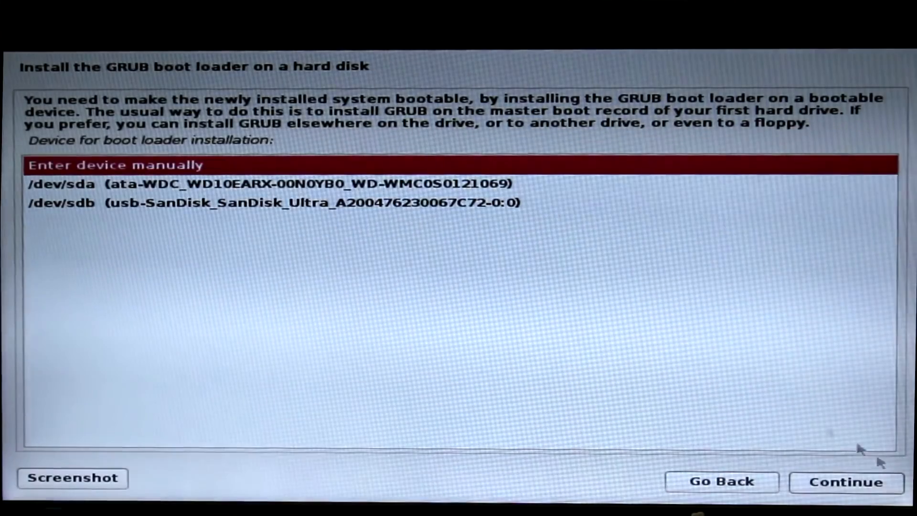
left_click(114, 166)
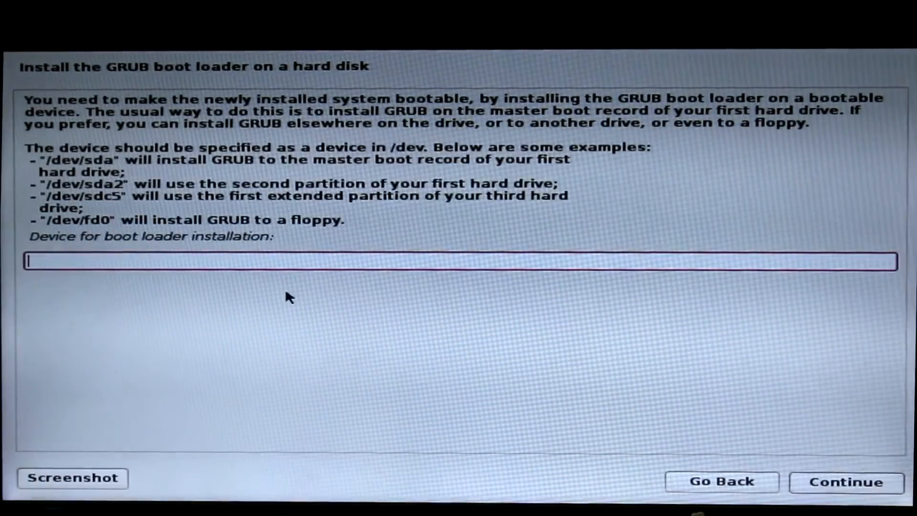
Set the GRUB boot loader device to /dev/sda5 and let the installation finish
type("/dev")
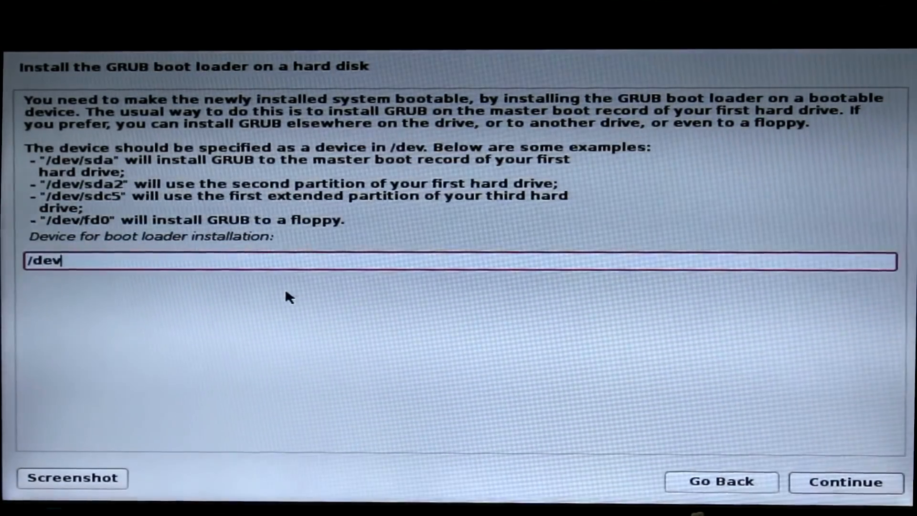
type("/sda")
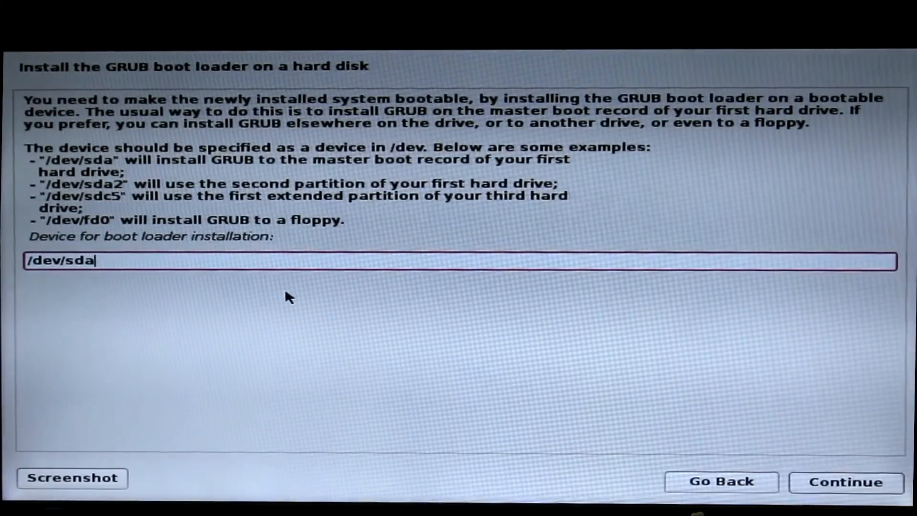
type("5")
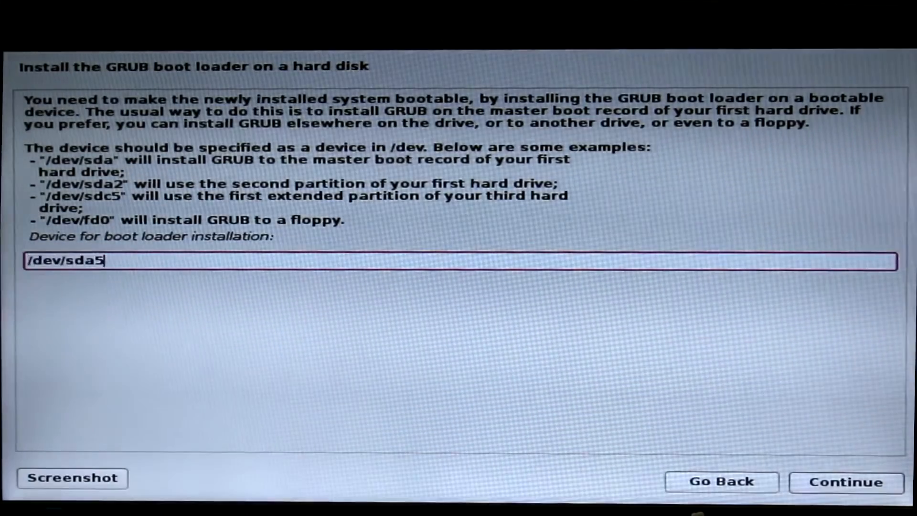
left_click(843, 481)
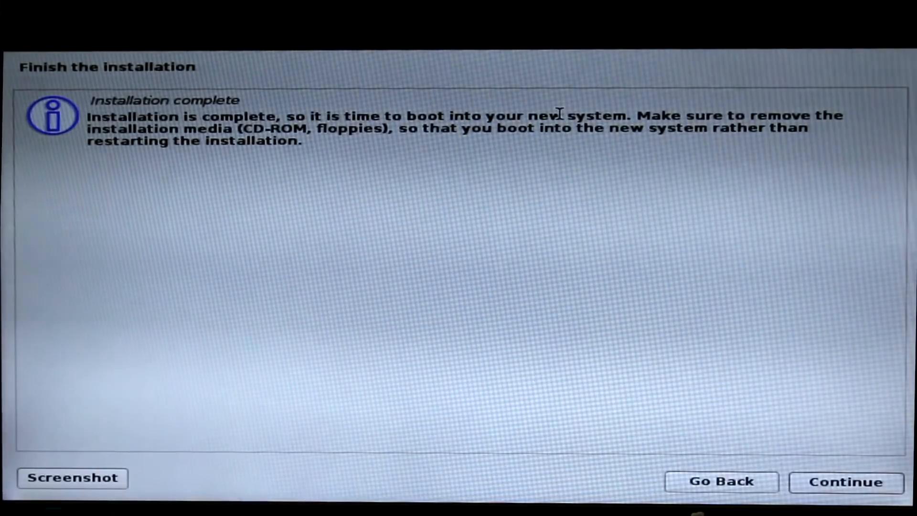
Finish the installation and reboot the computer
left_click(845, 481)
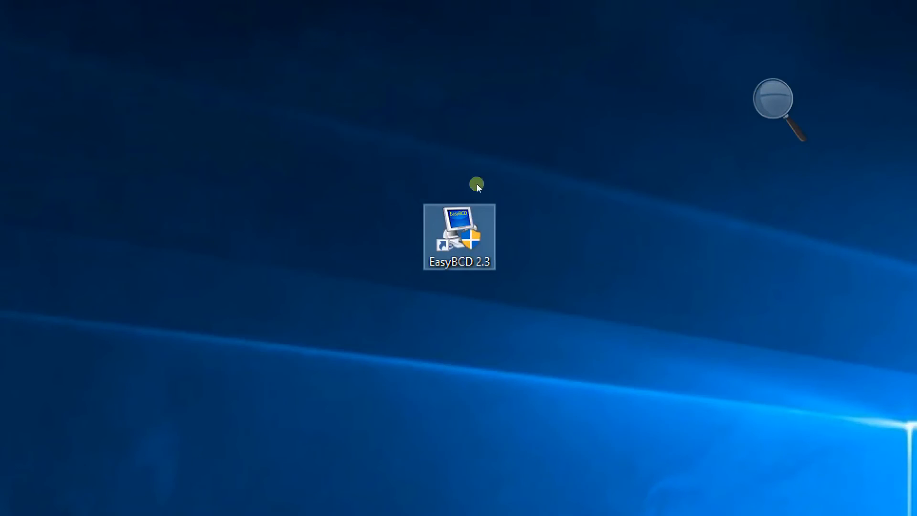
mouse_move(385, 113)
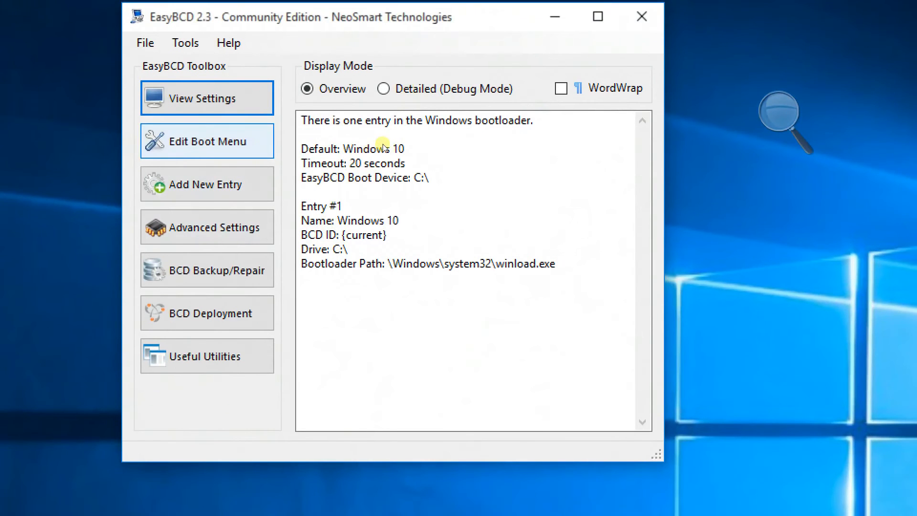
Review the boot menu showing only Windows 10, then start adding a new entry
left_click(206, 140)
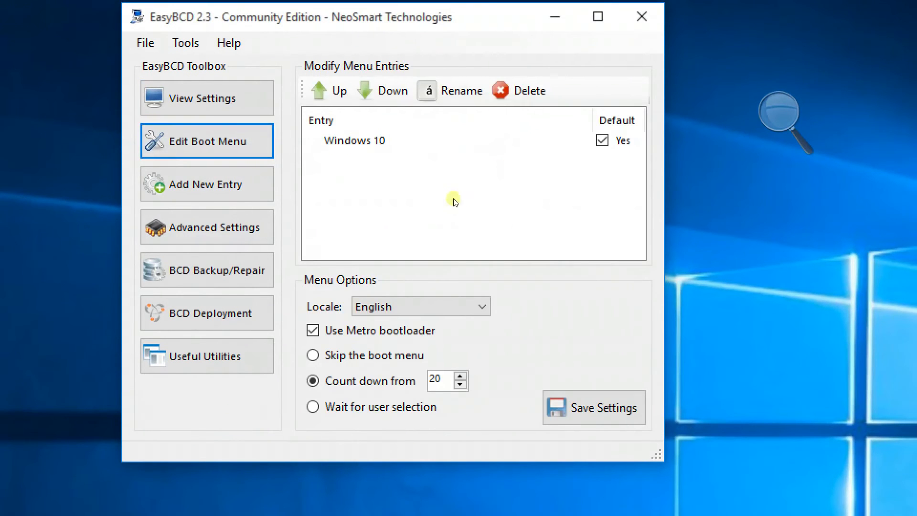
left_click(354, 139)
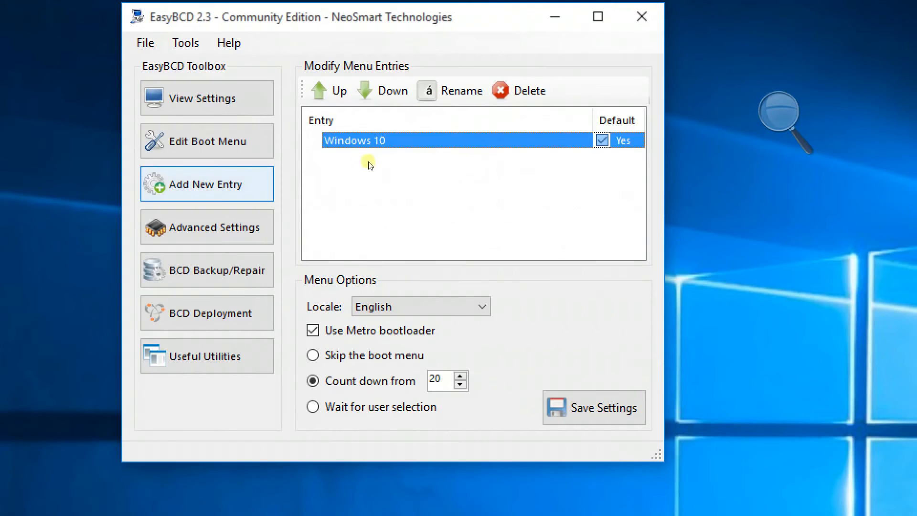
left_click(206, 184)
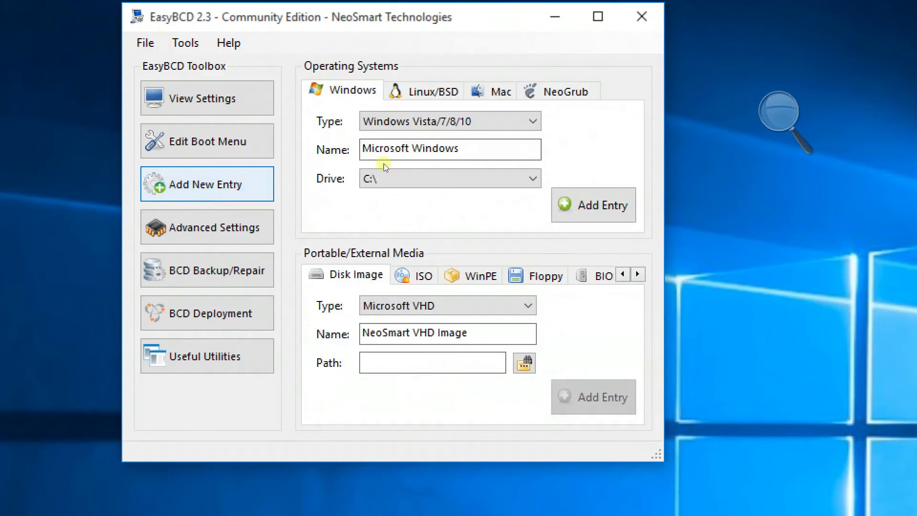
Add a GRUB 2 Linux/BSD entry named 'Kali Linux' with automatic drive detection and view the boot menu
left_click(431, 91)
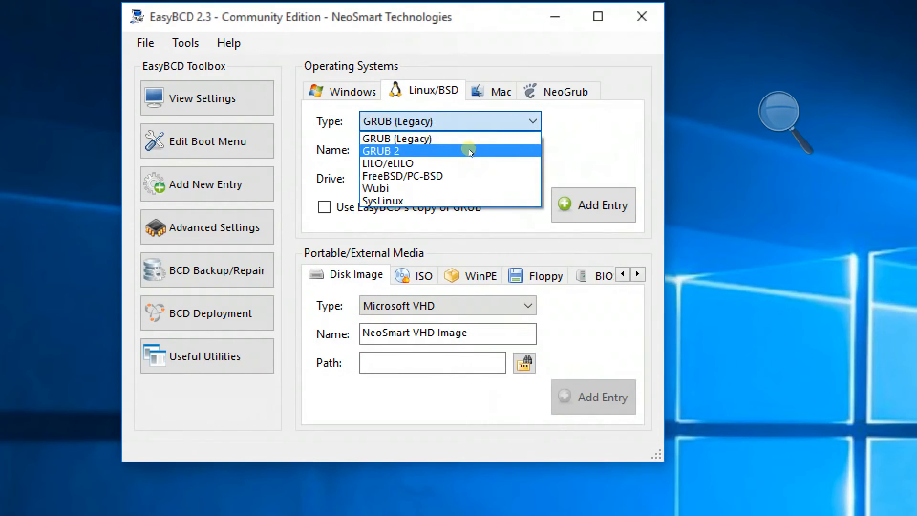
left_click(381, 149)
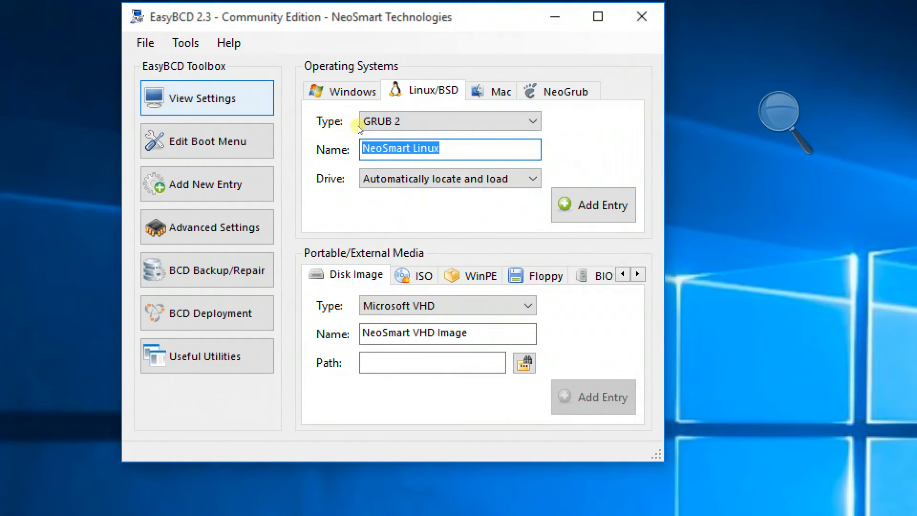
type("Kali Linux")
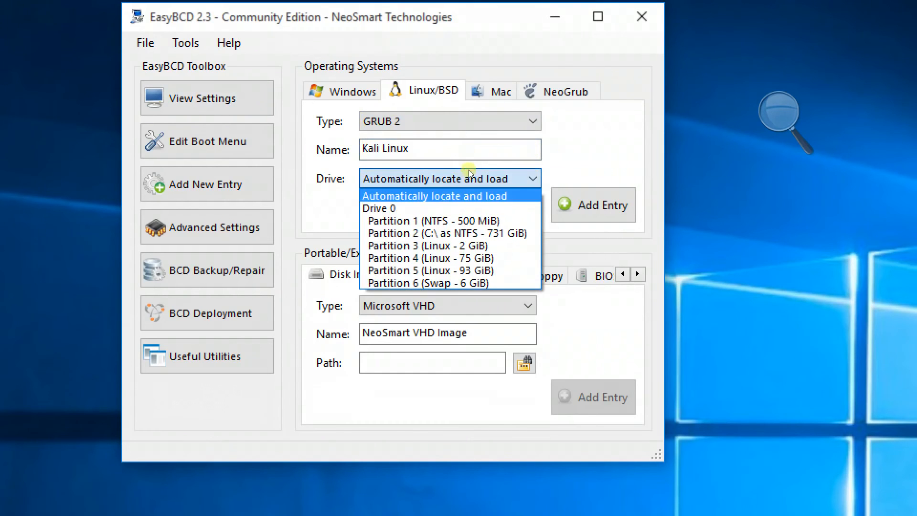
left_click(435, 195)
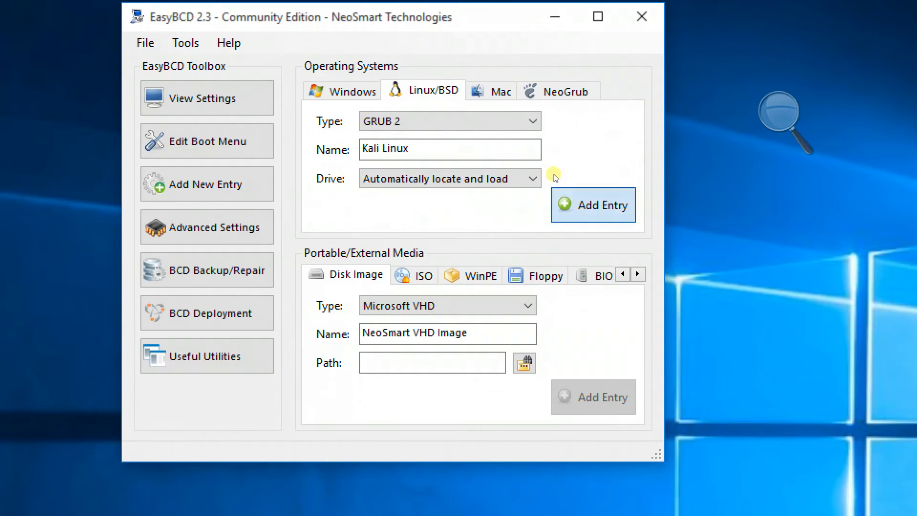
left_click(592, 204)
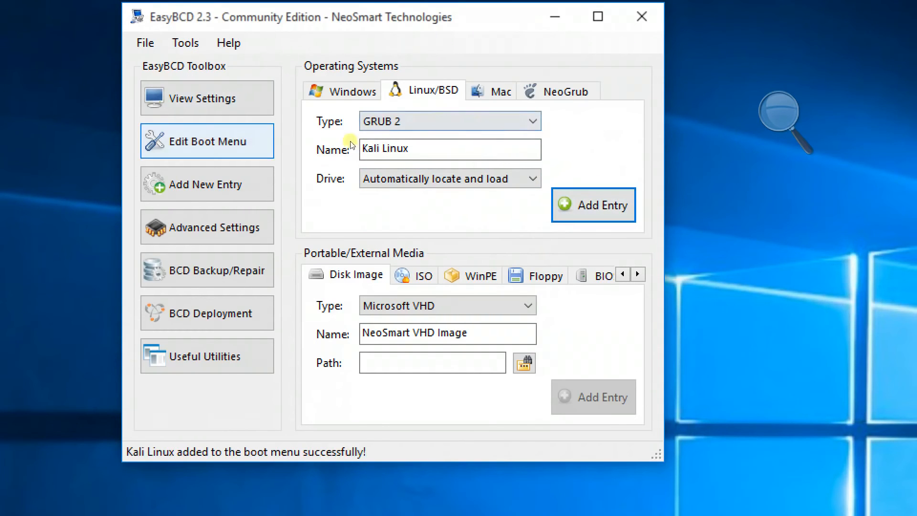
left_click(206, 140)
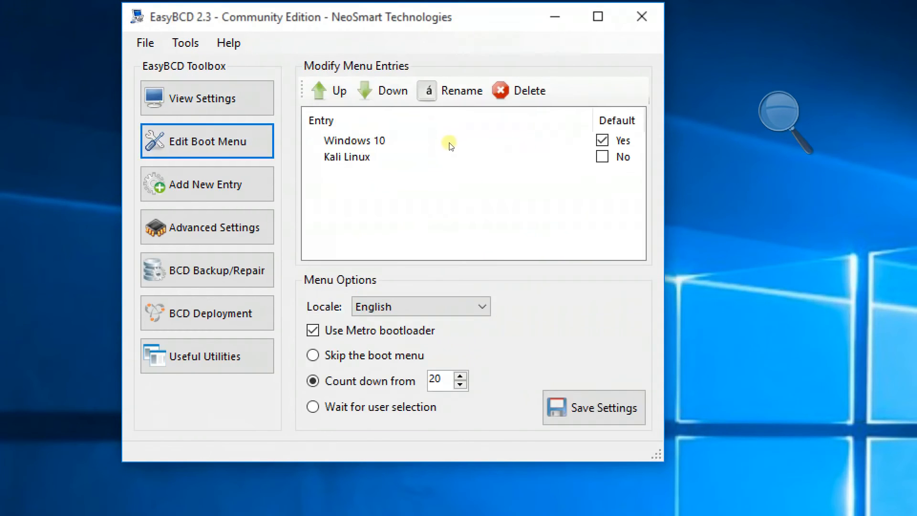
Keep Windows 10 as the default boot entry beside Kali Linux and close EasyBCD
left_click(354, 139)
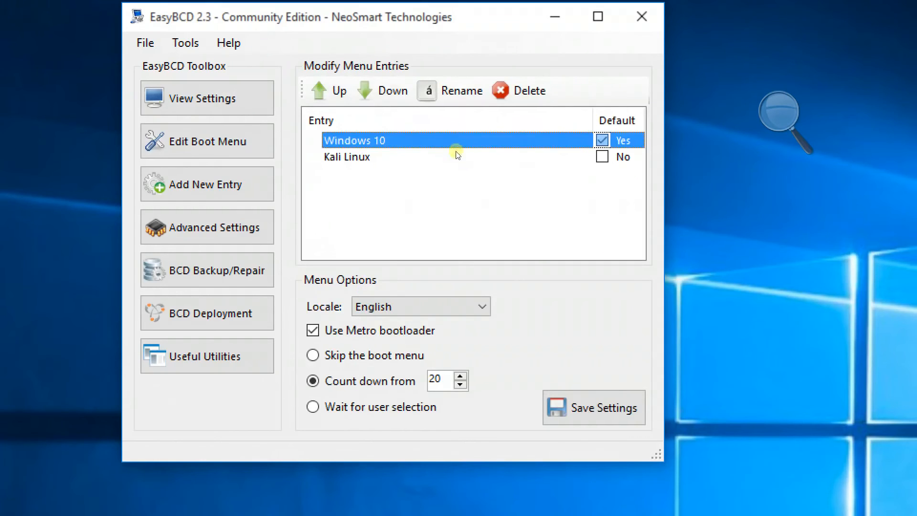
mouse_move(564, 276)
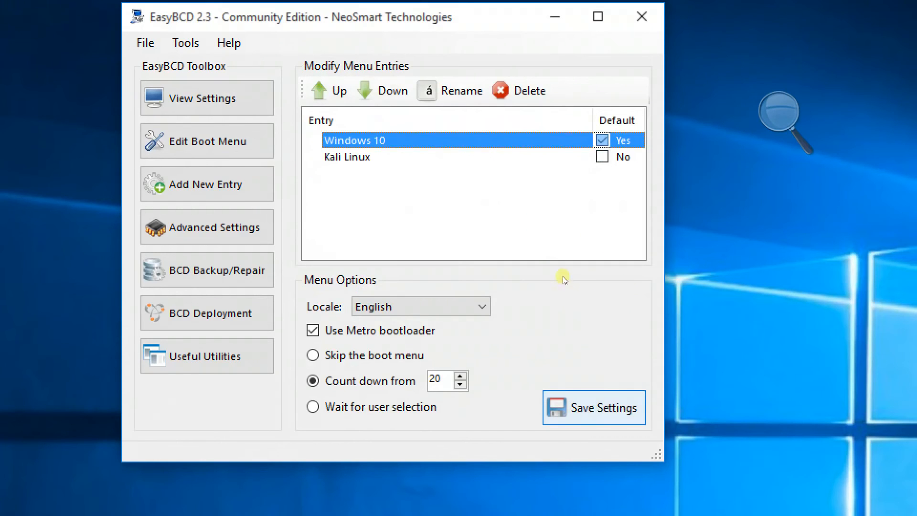
mouse_move(569, 275)
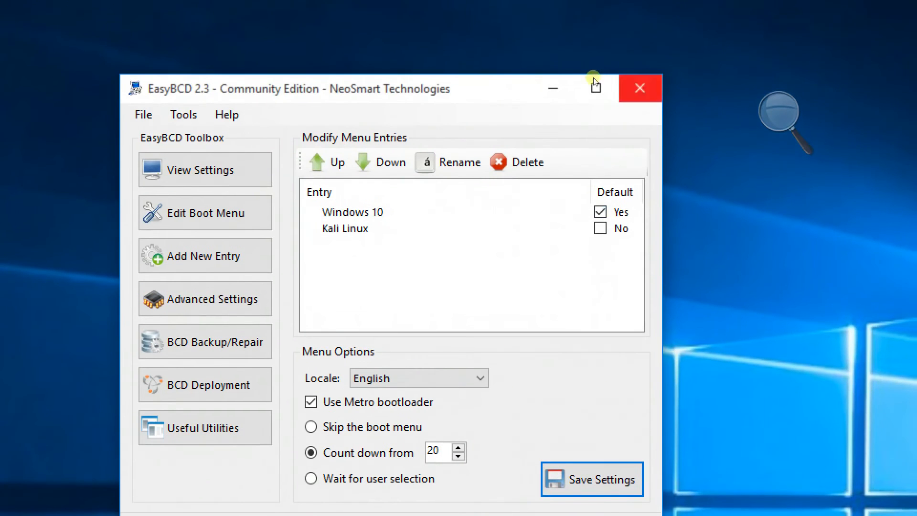
left_click(639, 88)
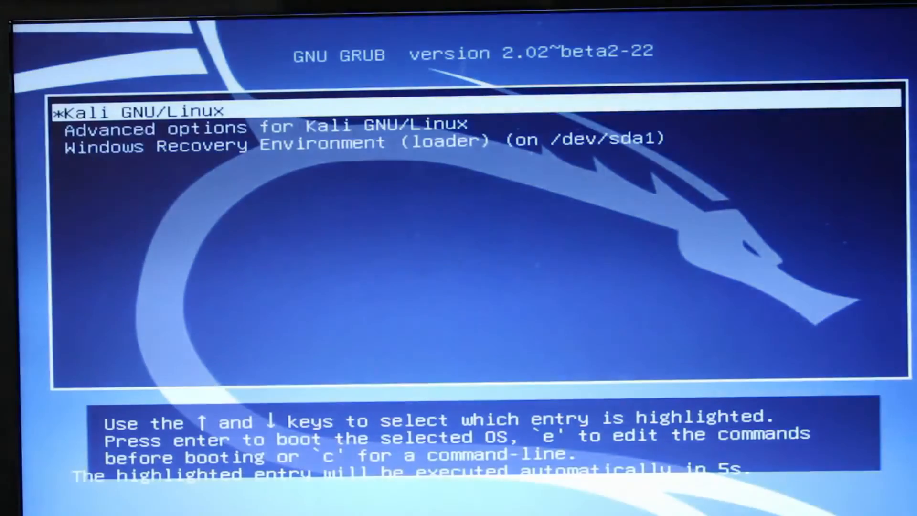
Boot the highlighted Kali GNU/Linux entry from the GRUB menu
key("Return")
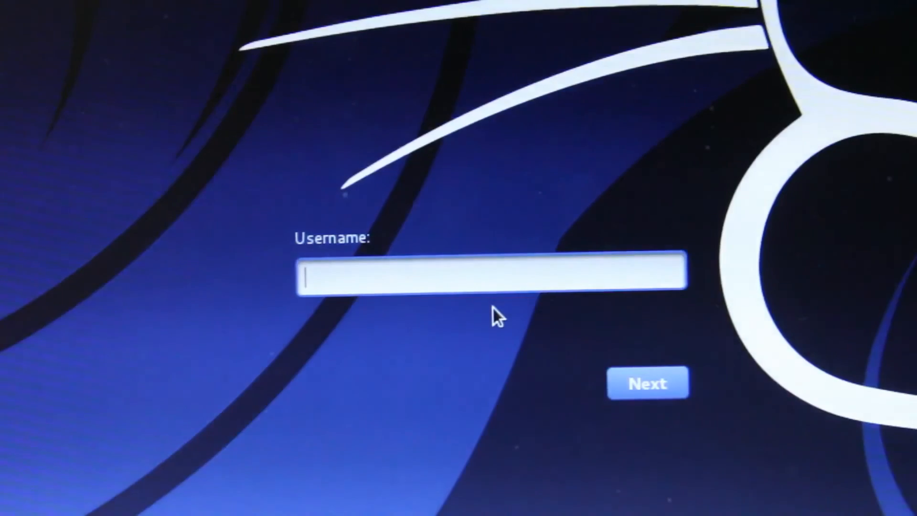
Sign in as root with its password and bring up the Kali desktop context menu
type("root")
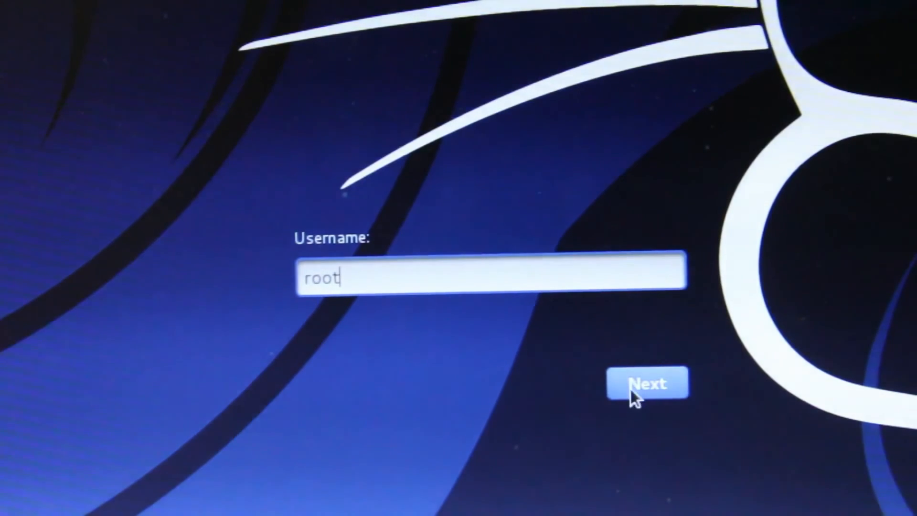
left_click(647, 383)
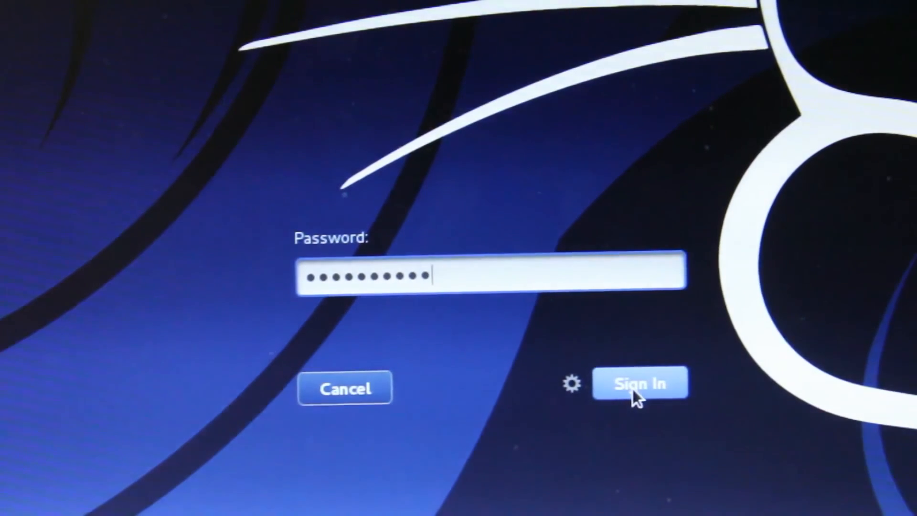
type("•")
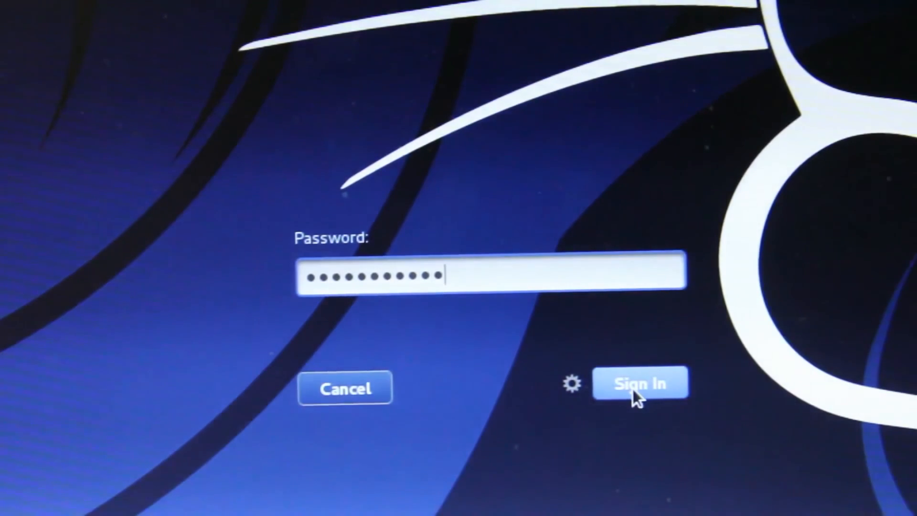
left_click(639, 383)
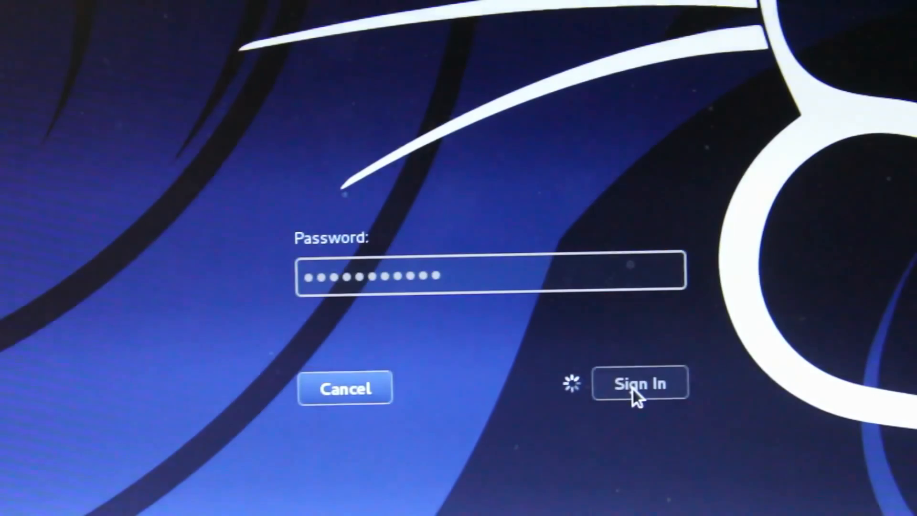
left_click(639, 383)
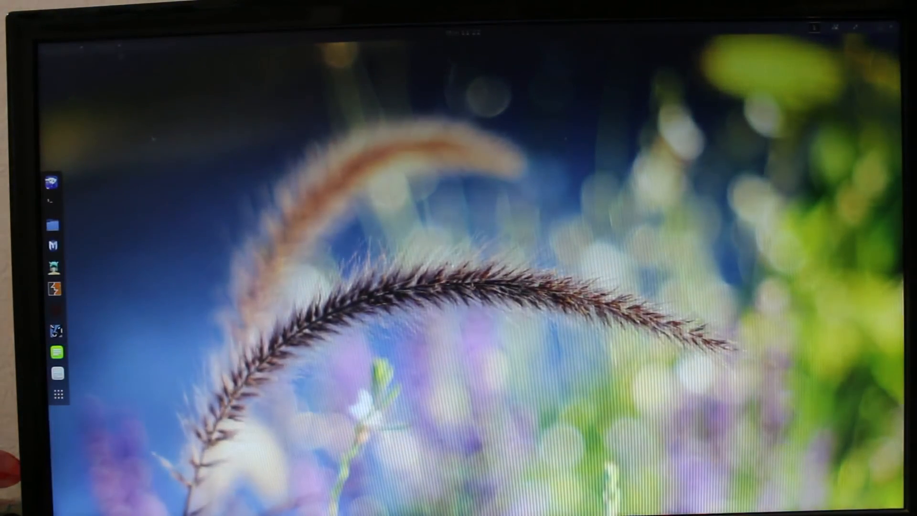
right_click(465, 223)
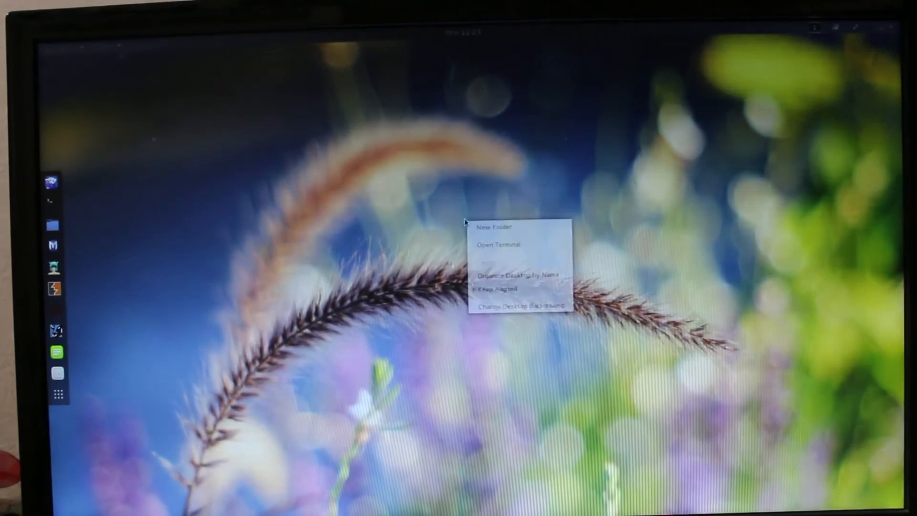